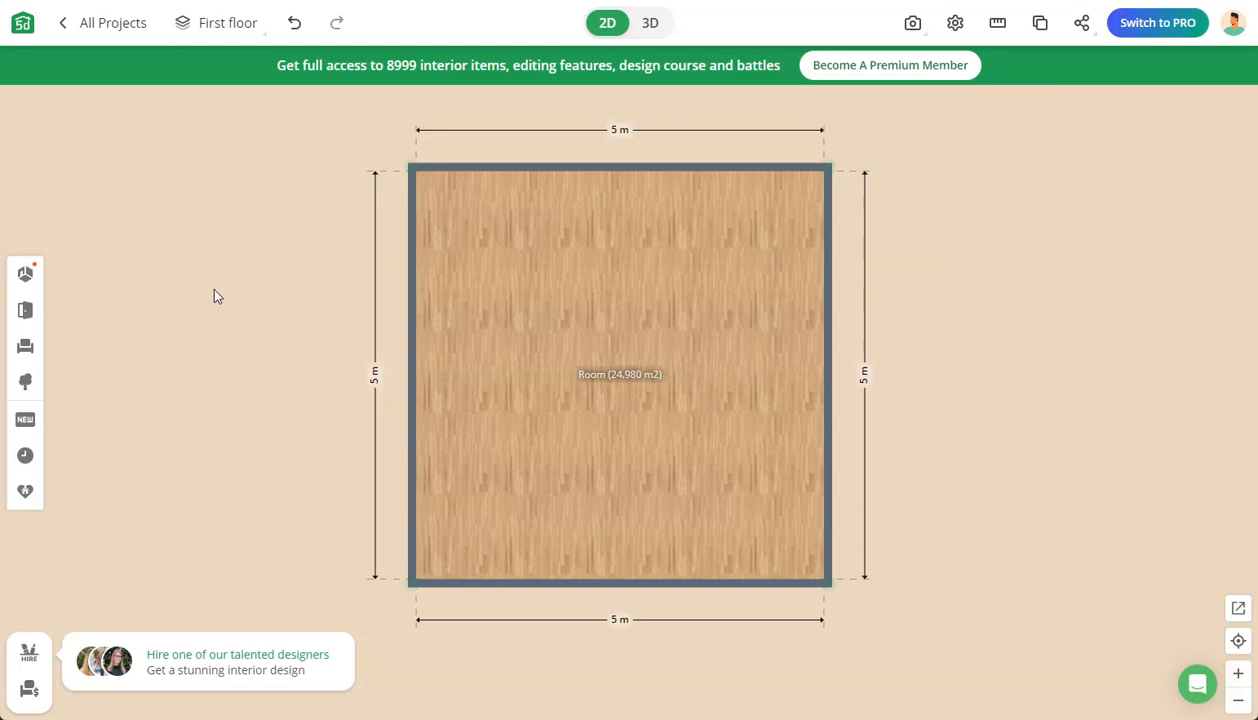
{"action": "mouse_move", "coordinate": [288, 252]}
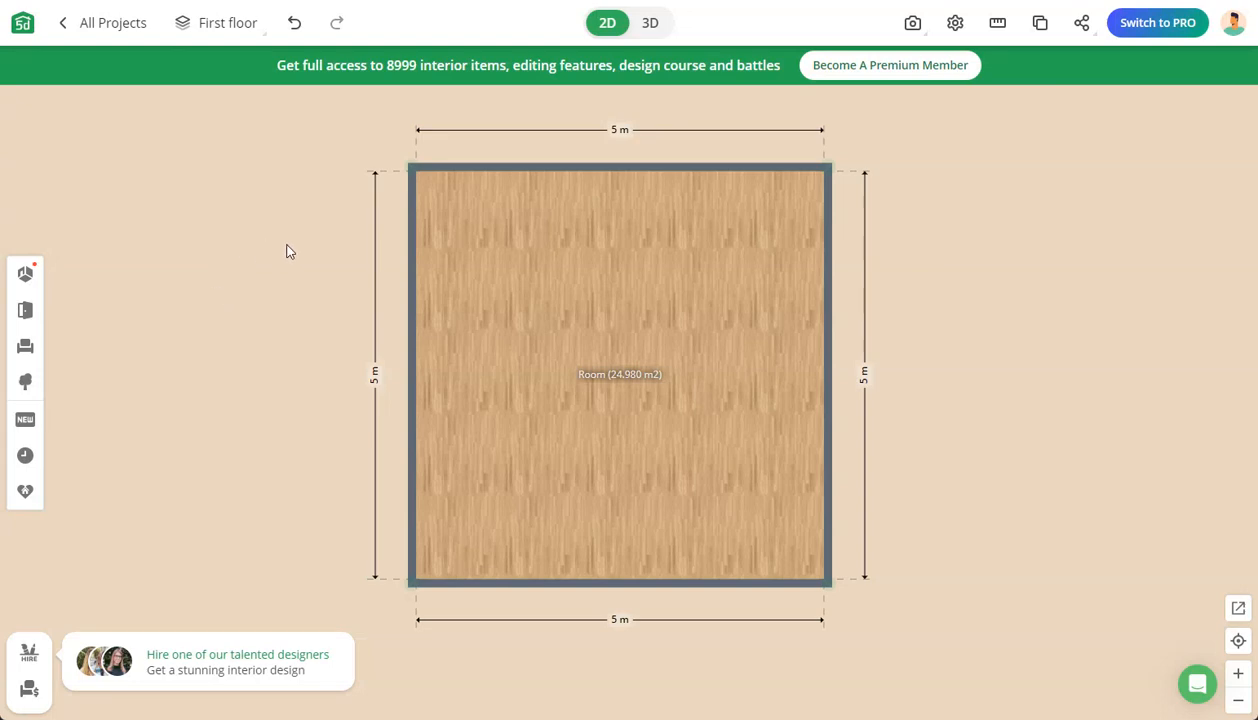
{"action": "mouse_move", "coordinate": [890, 242]}
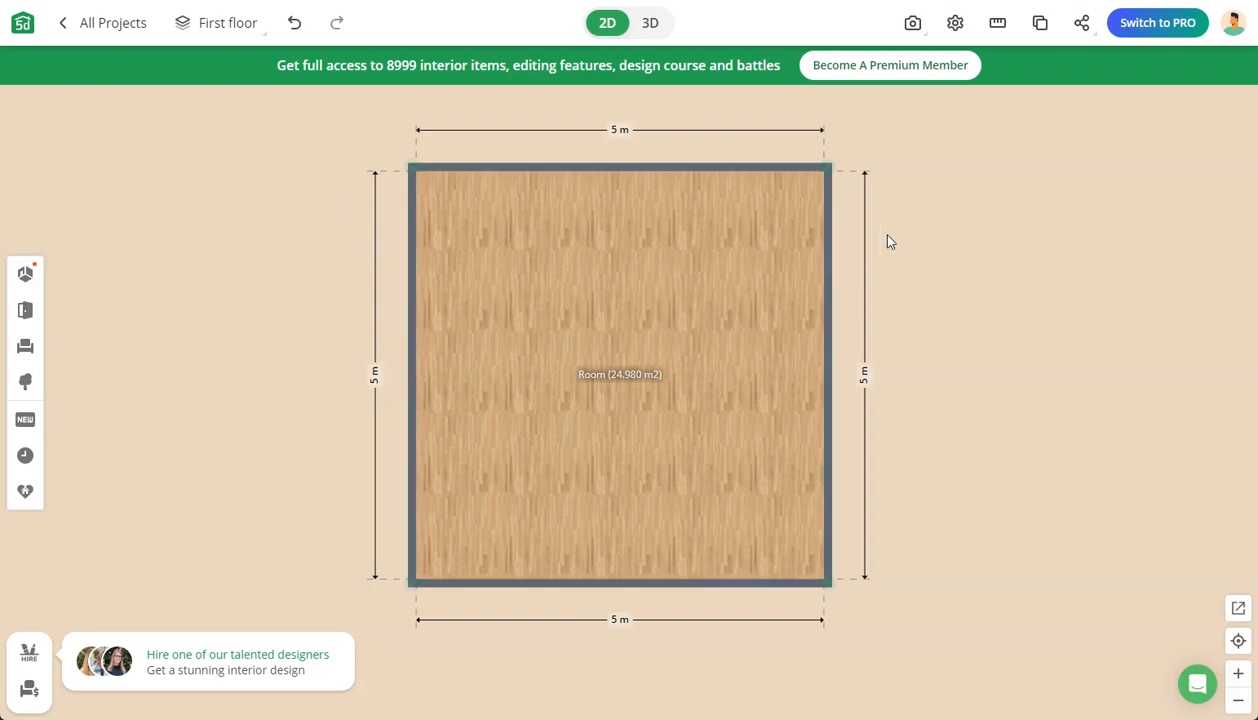
{"action": "mouse_move", "coordinate": [974, 284]}
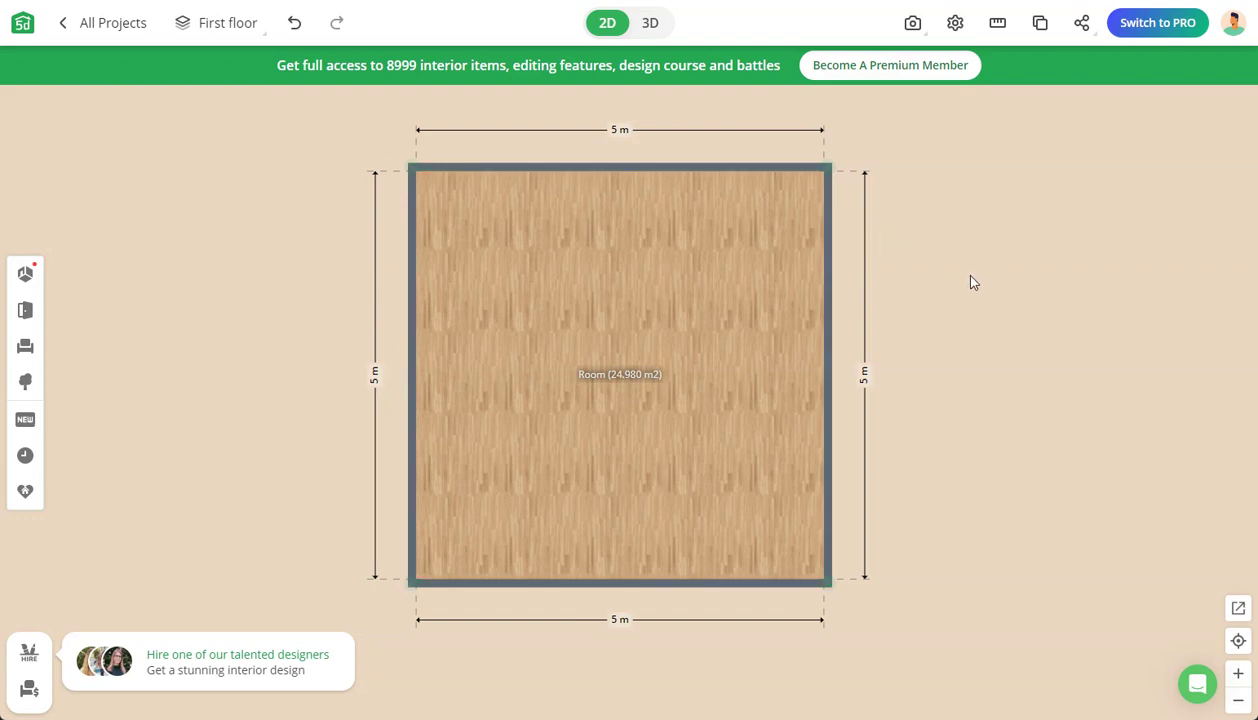
{"action": "mouse_move", "coordinate": [948, 300]}
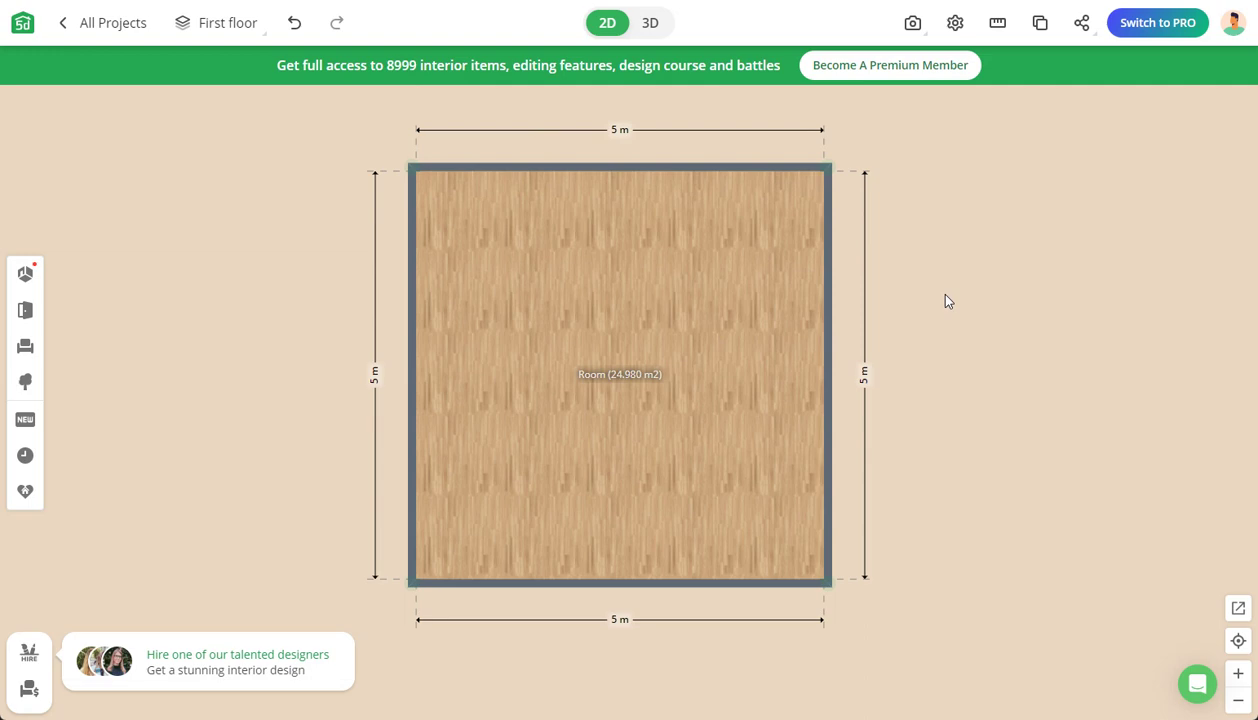
{"action": "mouse_move", "coordinate": [956, 304]}
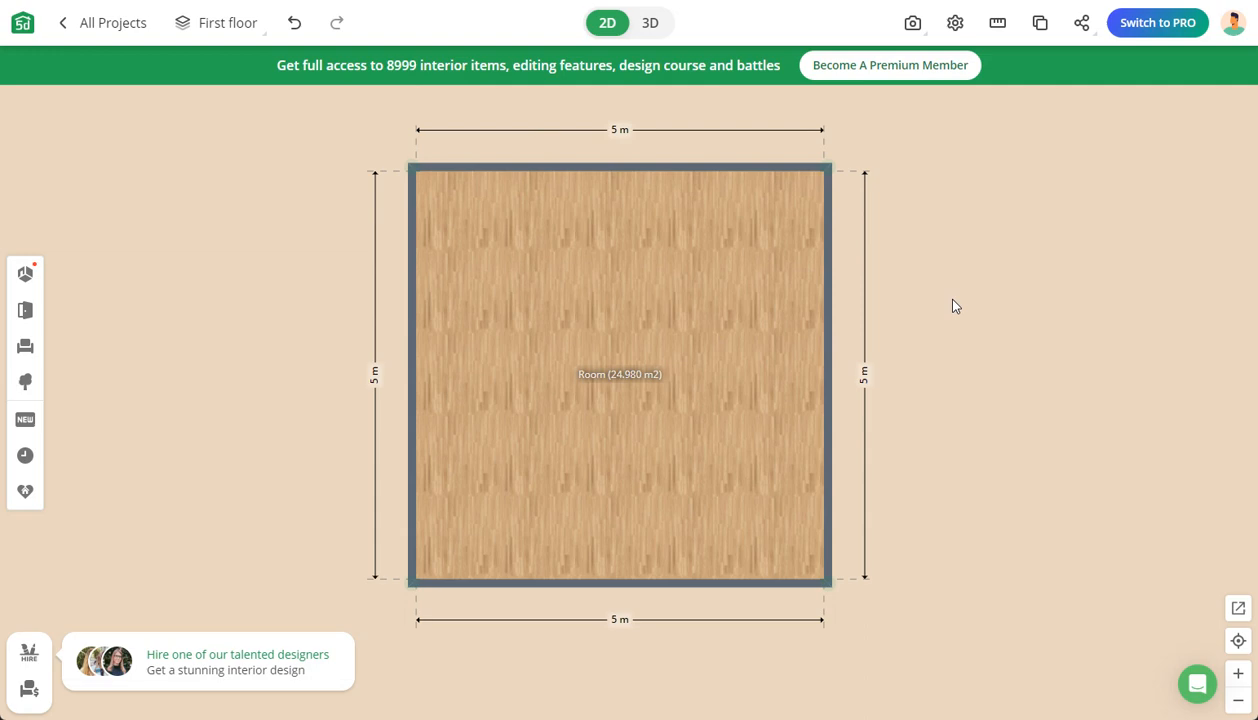
{"action": "mouse_move", "coordinate": [932, 244]}
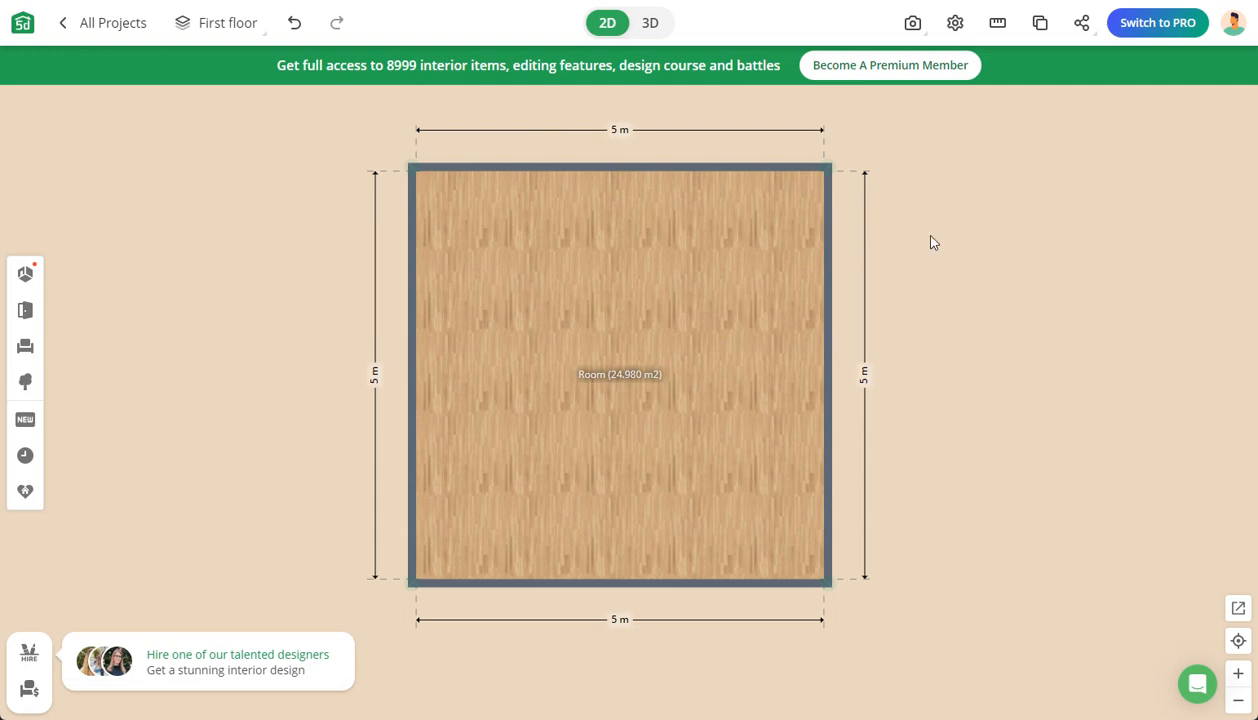
{"action": "mouse_move", "coordinate": [936, 198]}
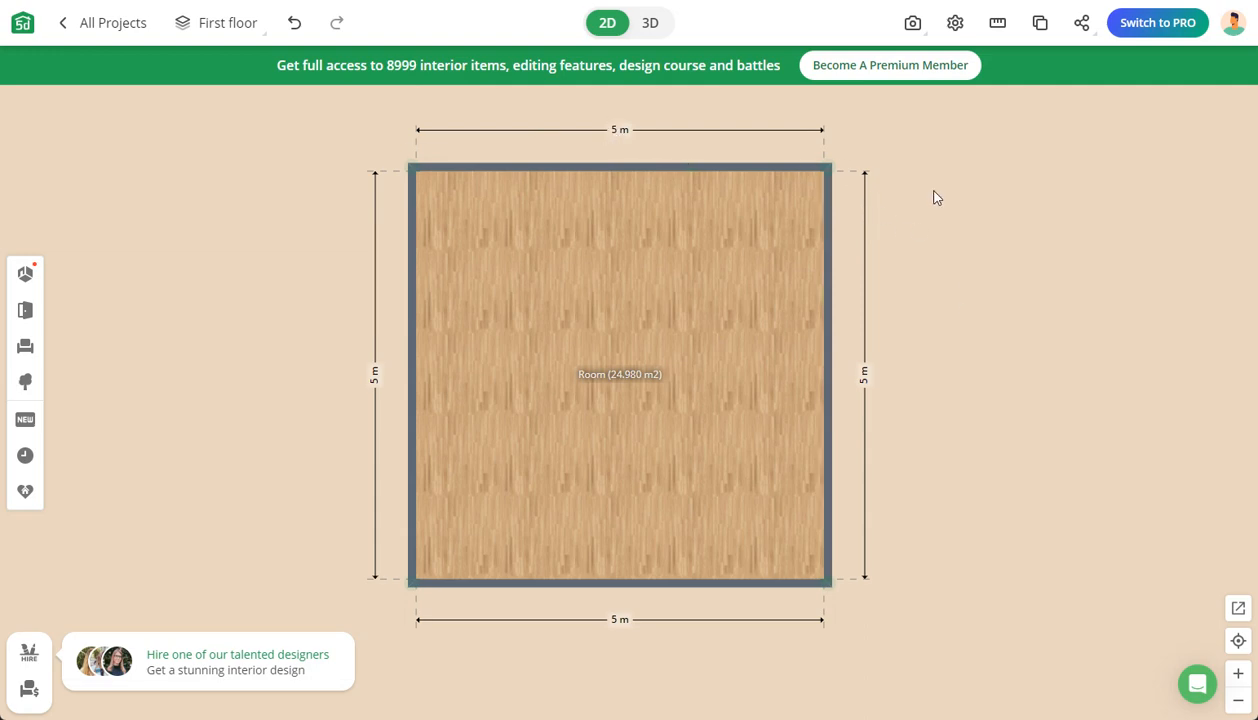
{"action": "mouse_move", "coordinate": [940, 180]}
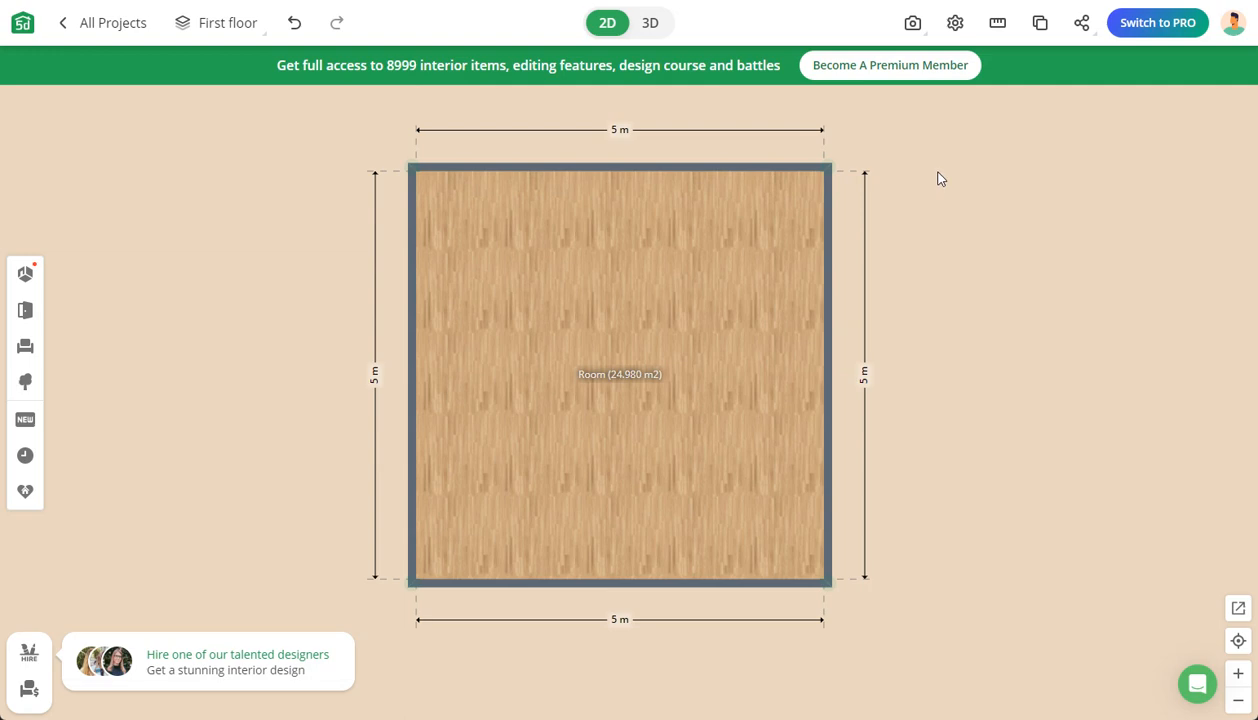
{"action": "mouse_move", "coordinate": [954, 22]}
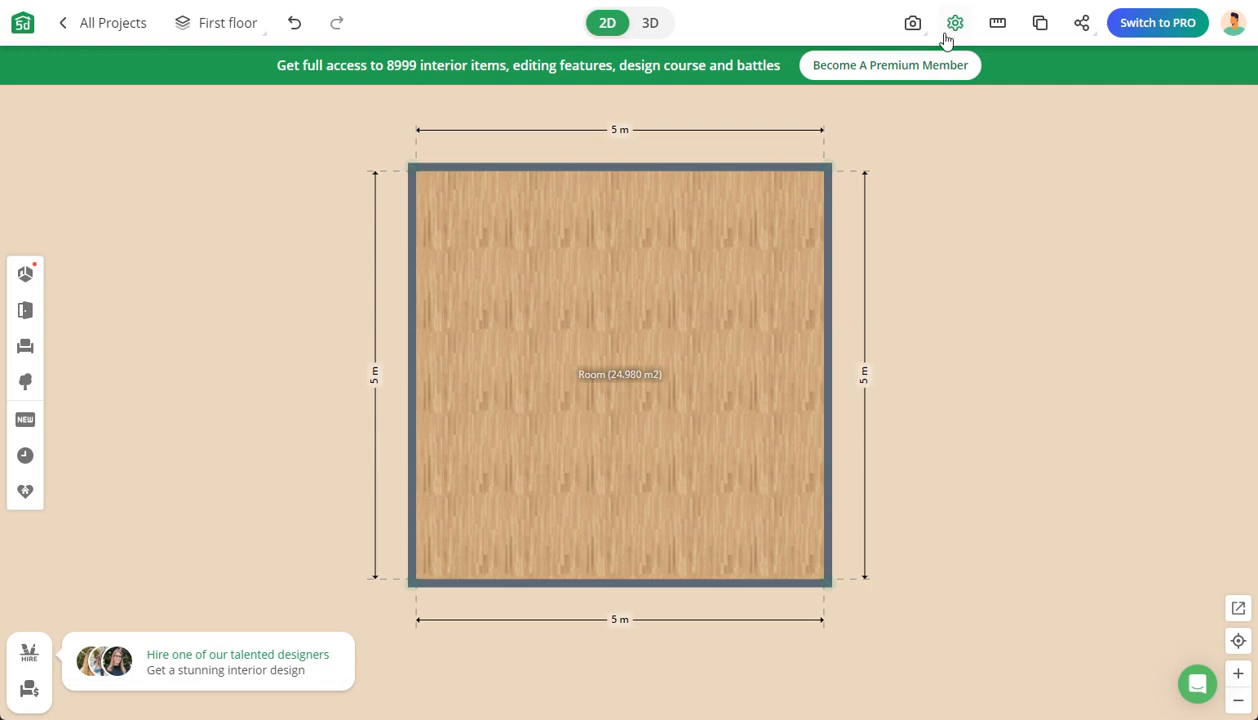
Switch the project's dimension units to 'ft, inch' via the settings Dimensions tab
{"action": "left_click", "coordinate": [956, 22]}
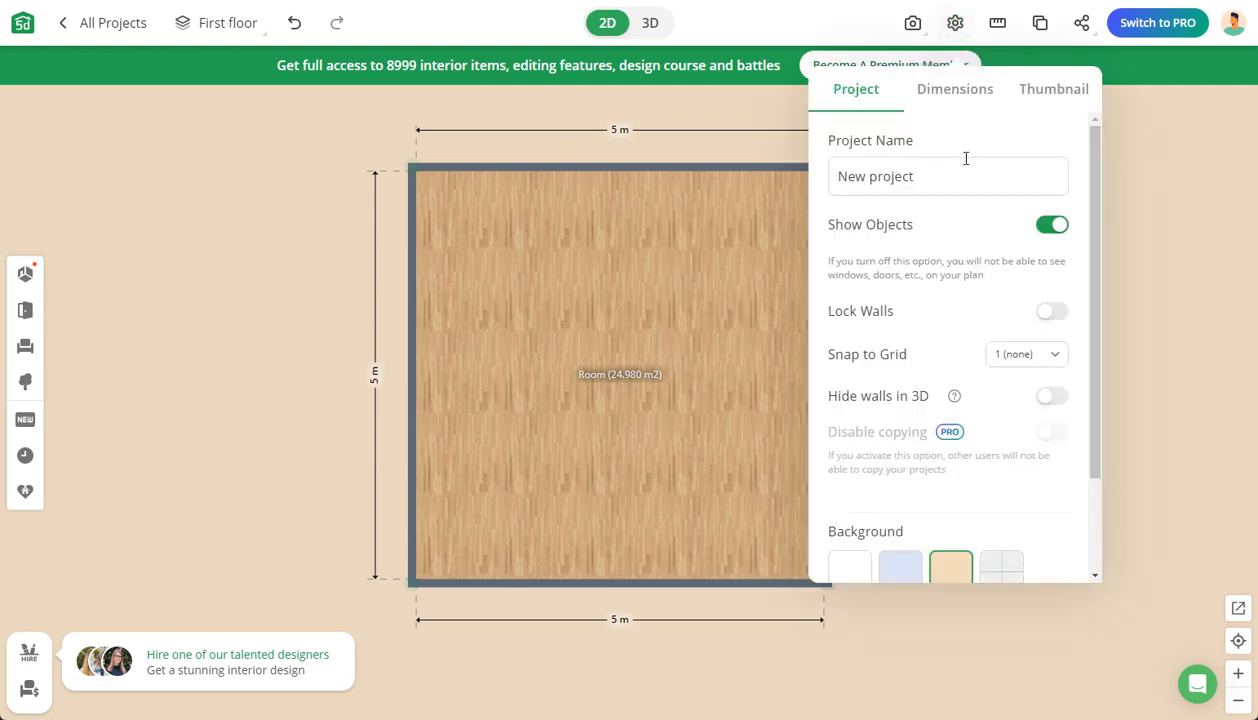
{"action": "left_click", "coordinate": [954, 88]}
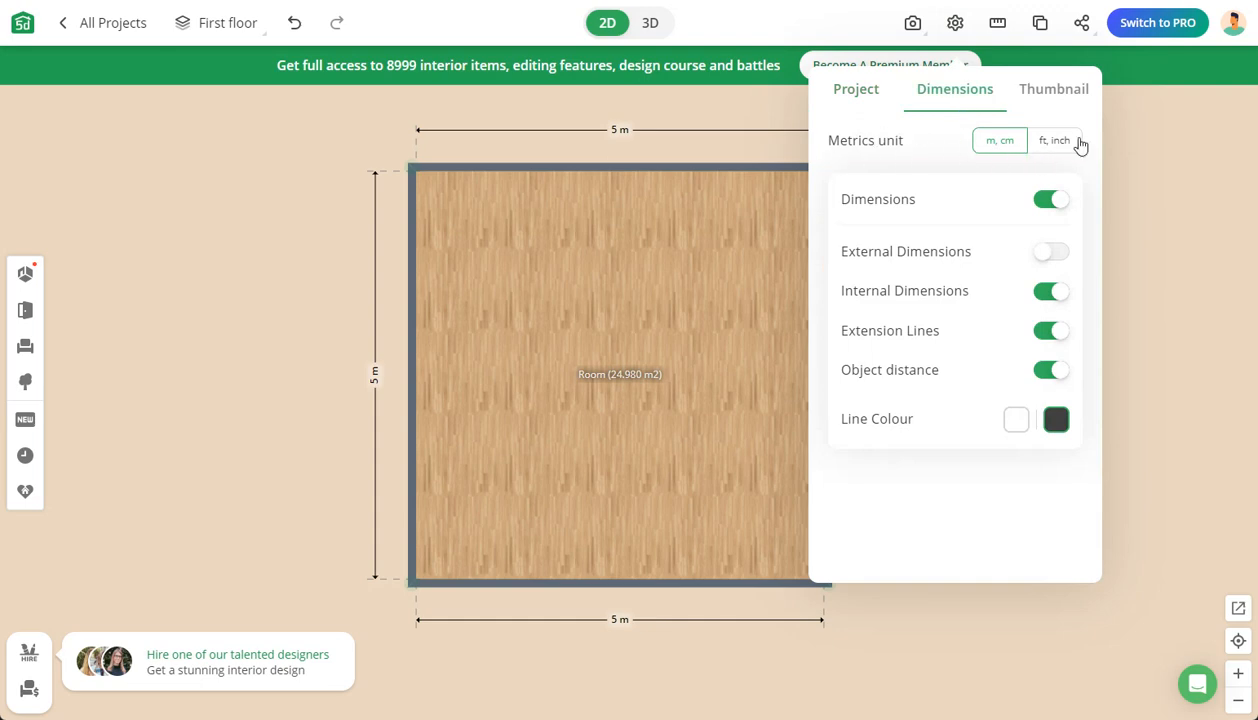
{"action": "left_click", "coordinate": [1056, 140]}
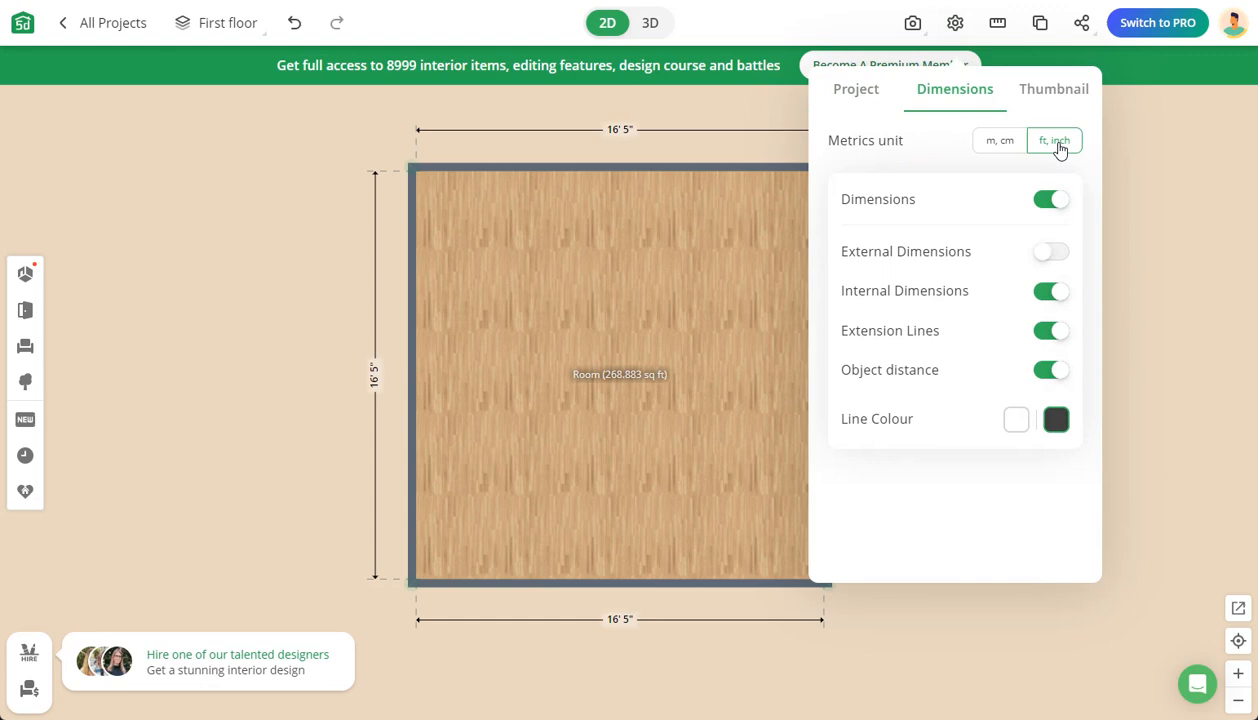
{"action": "mouse_move", "coordinate": [644, 160]}
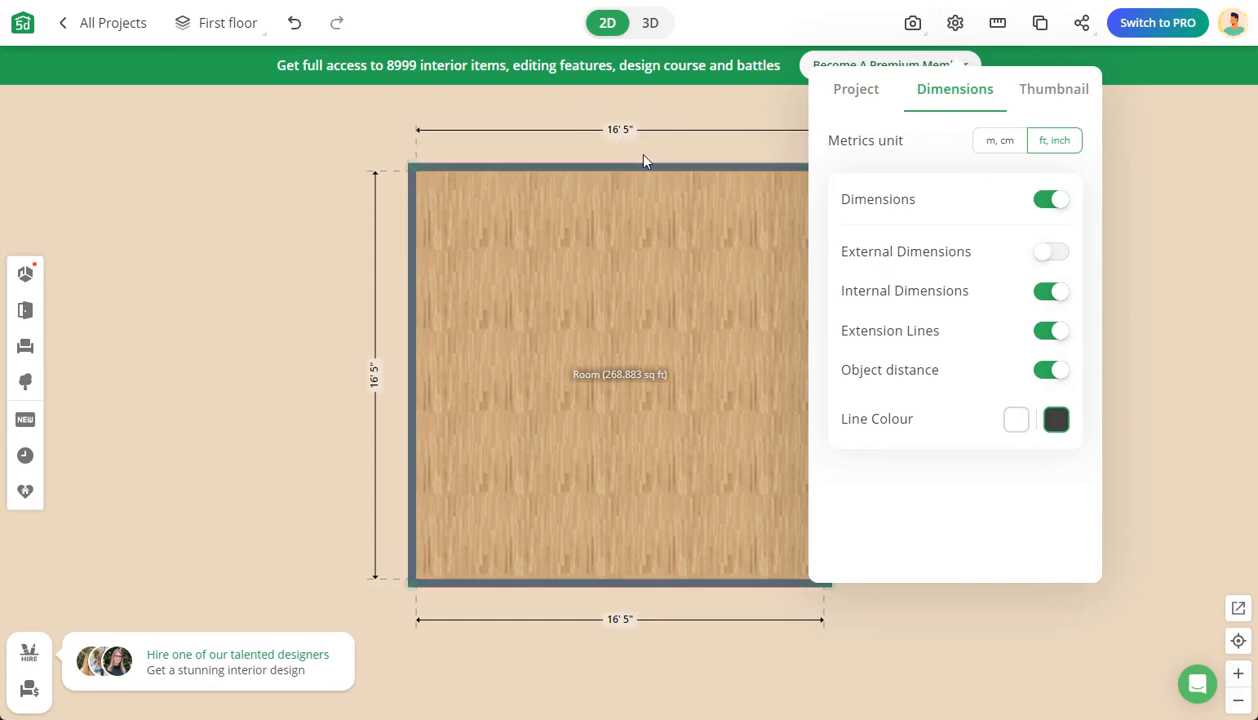
{"action": "mouse_move", "coordinate": [660, 156]}
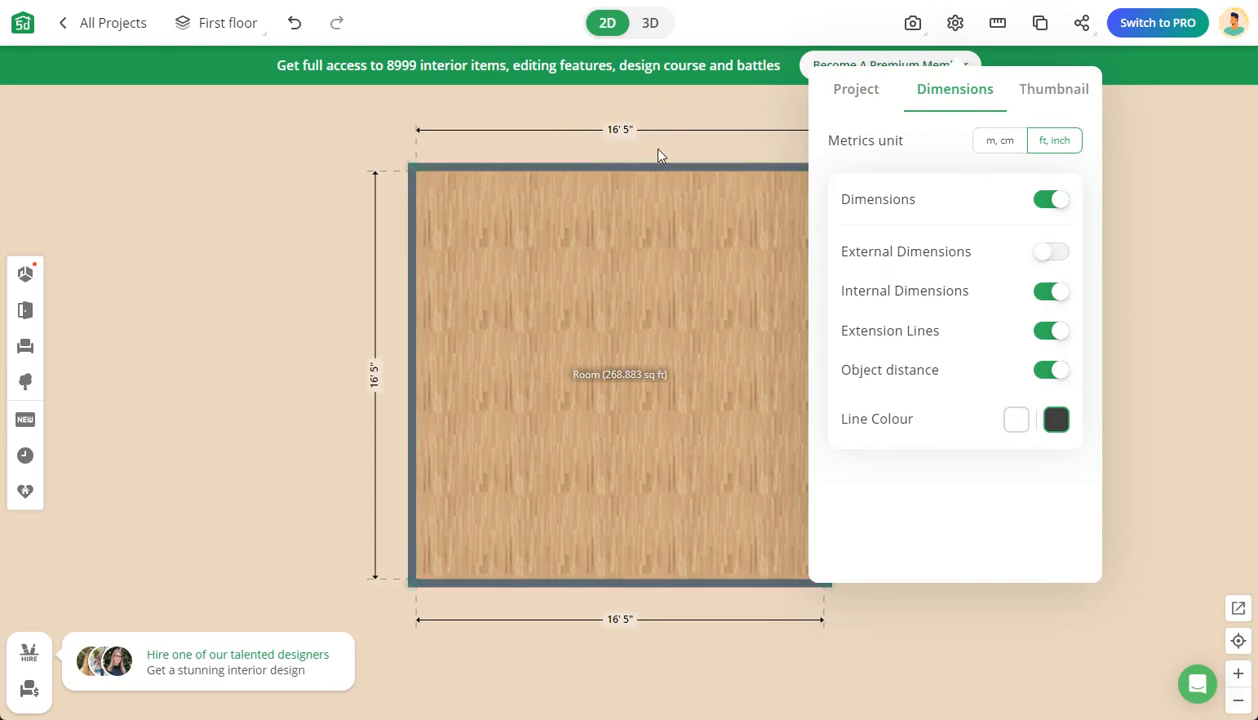
{"action": "left_click", "coordinate": [620, 376]}
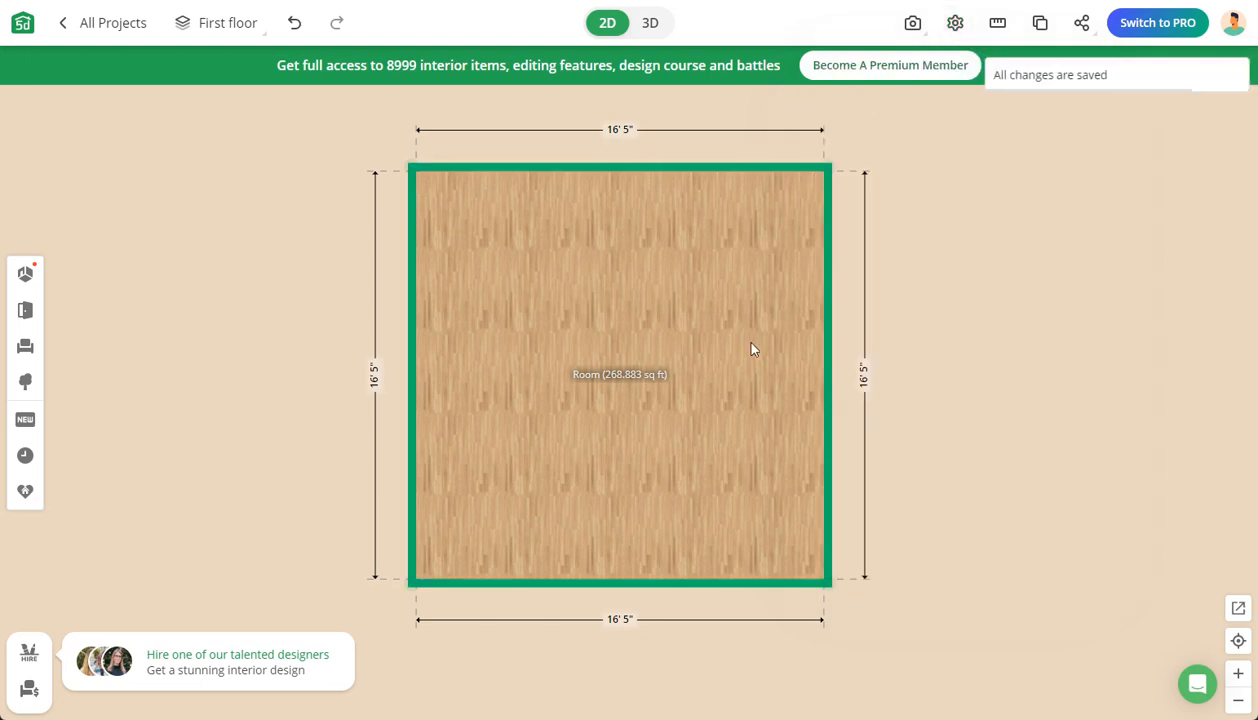
{"action": "mouse_move", "coordinate": [644, 192]}
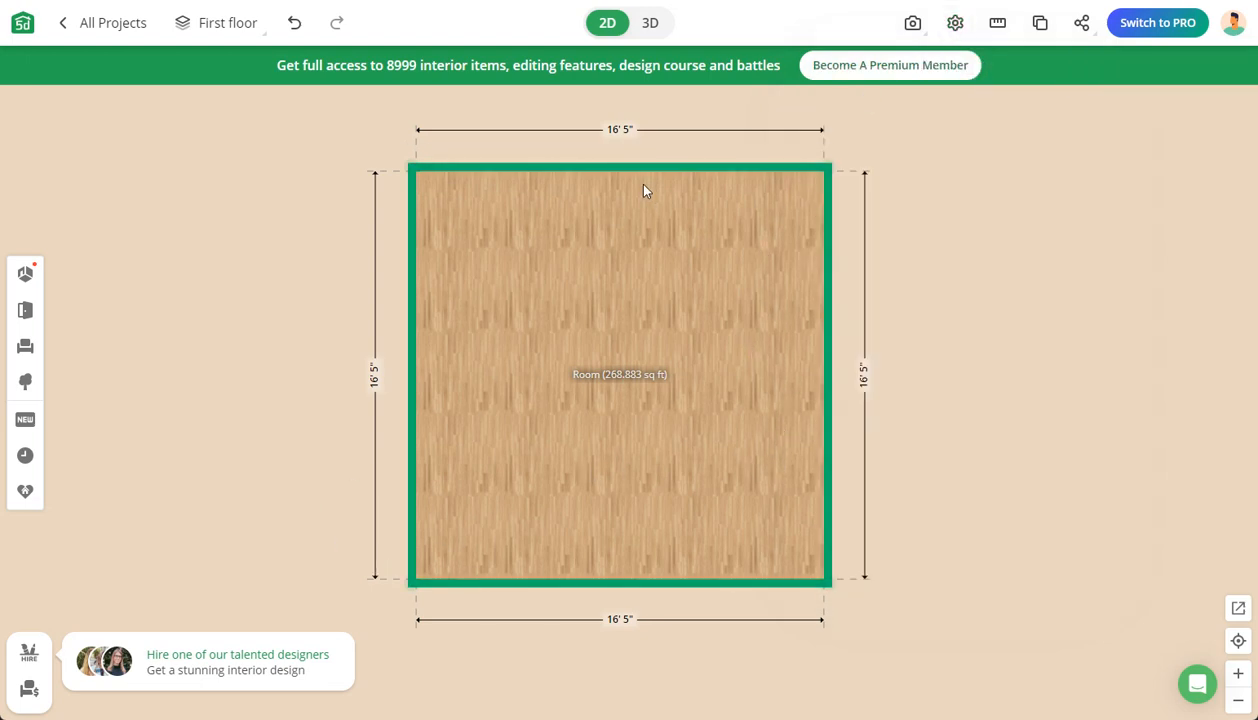
{"action": "left_click", "coordinate": [984, 258]}
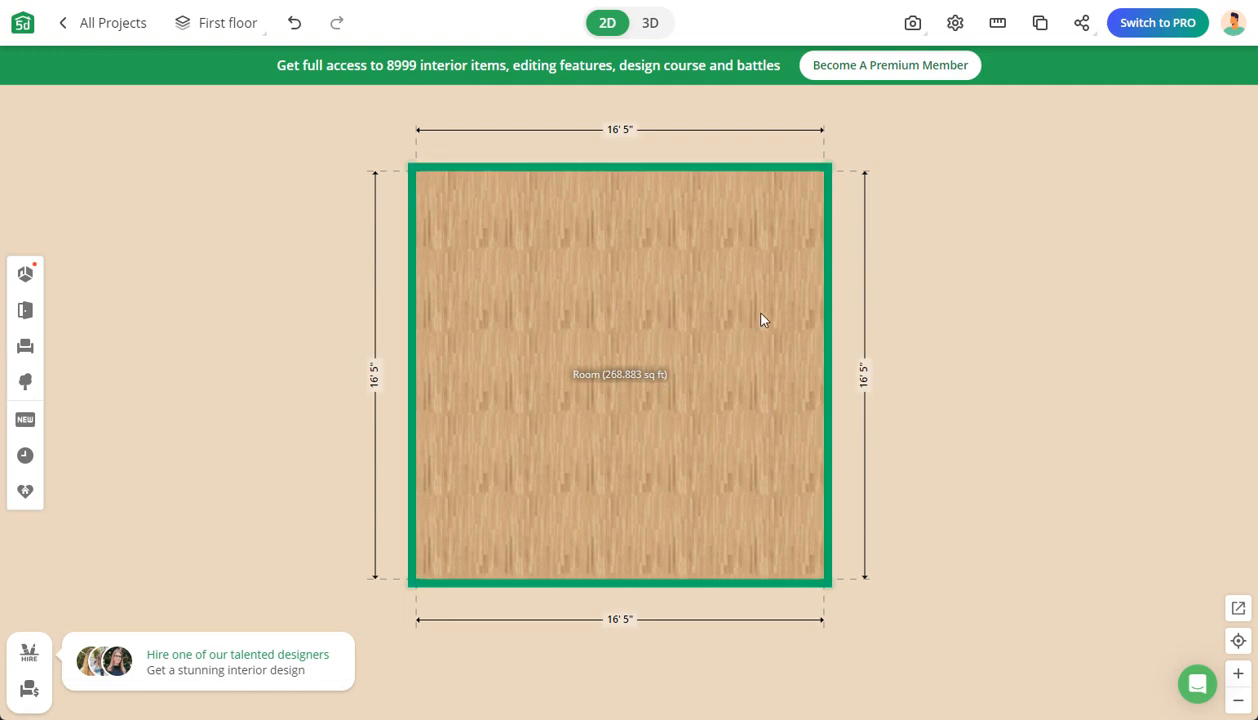
{"action": "mouse_move", "coordinate": [620, 272]}
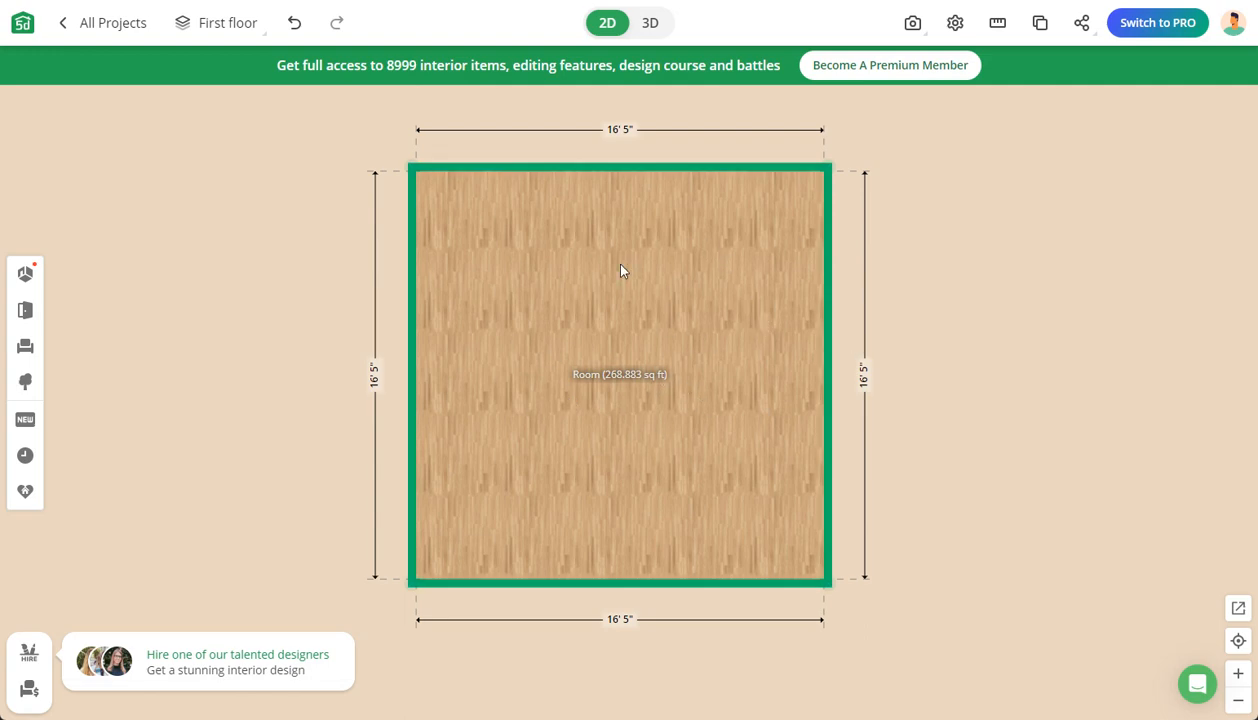
{"action": "left_click", "coordinate": [1056, 364]}
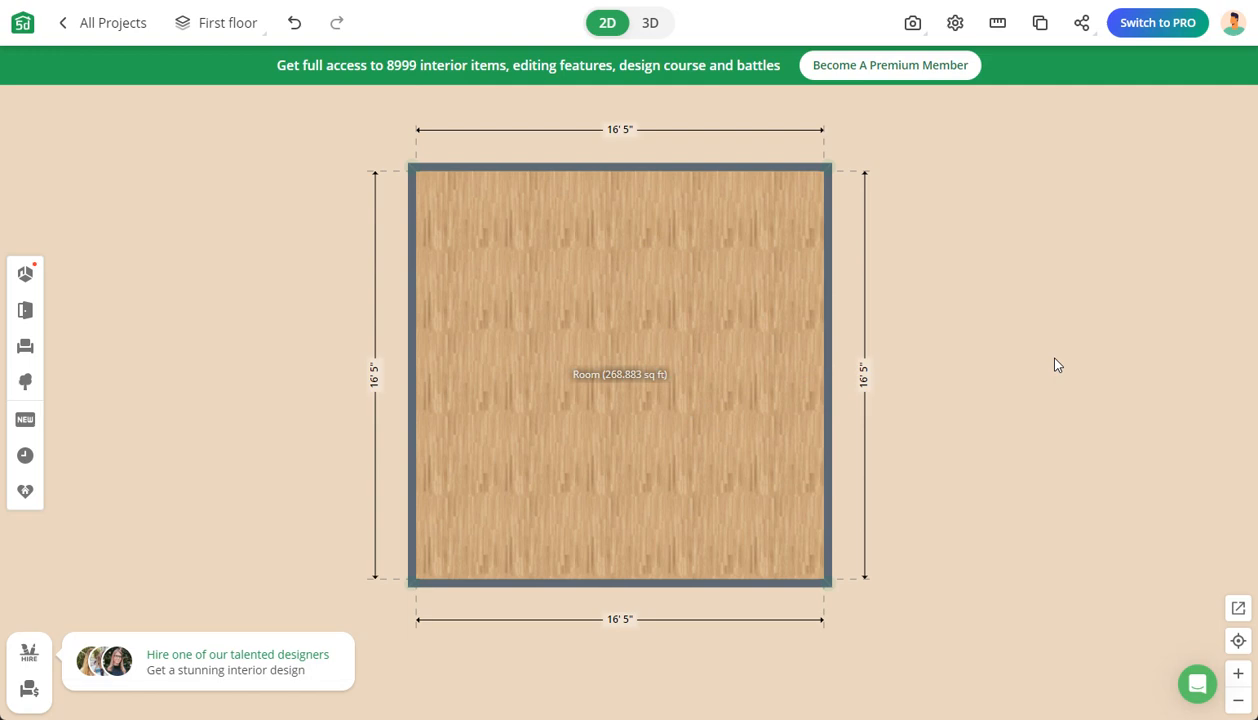
{"action": "mouse_move", "coordinate": [708, 142]}
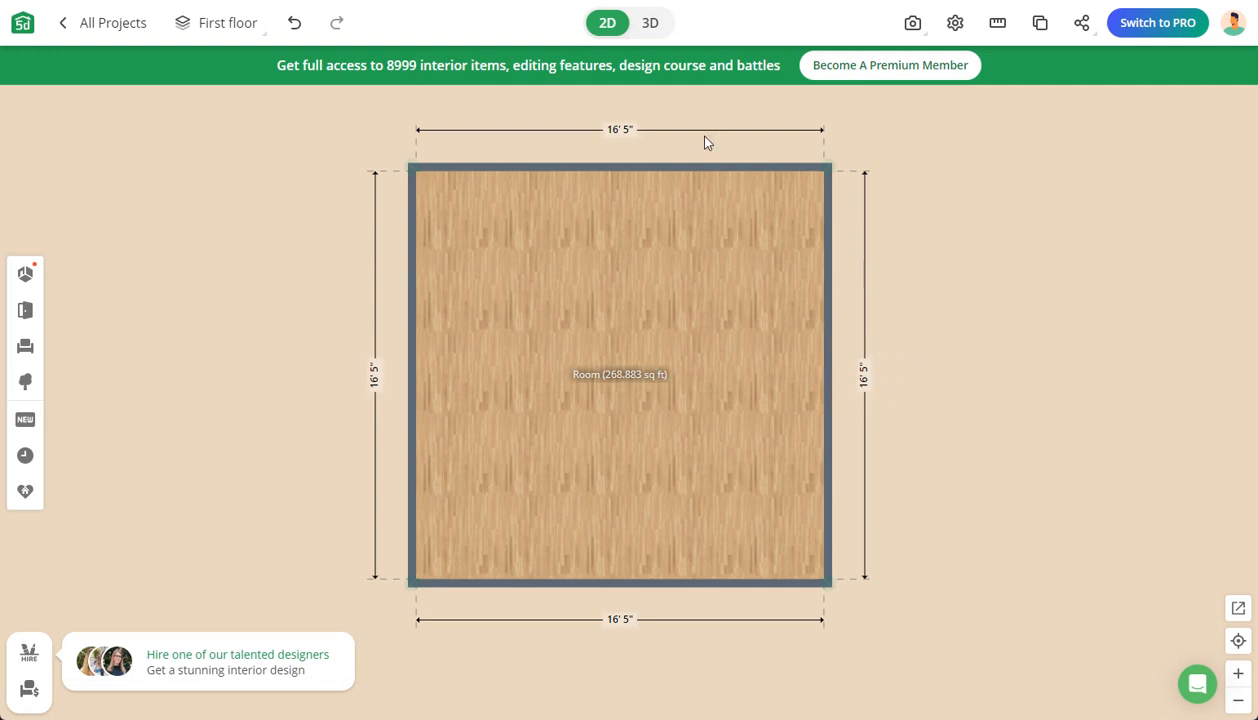
{"action": "mouse_move", "coordinate": [984, 276]}
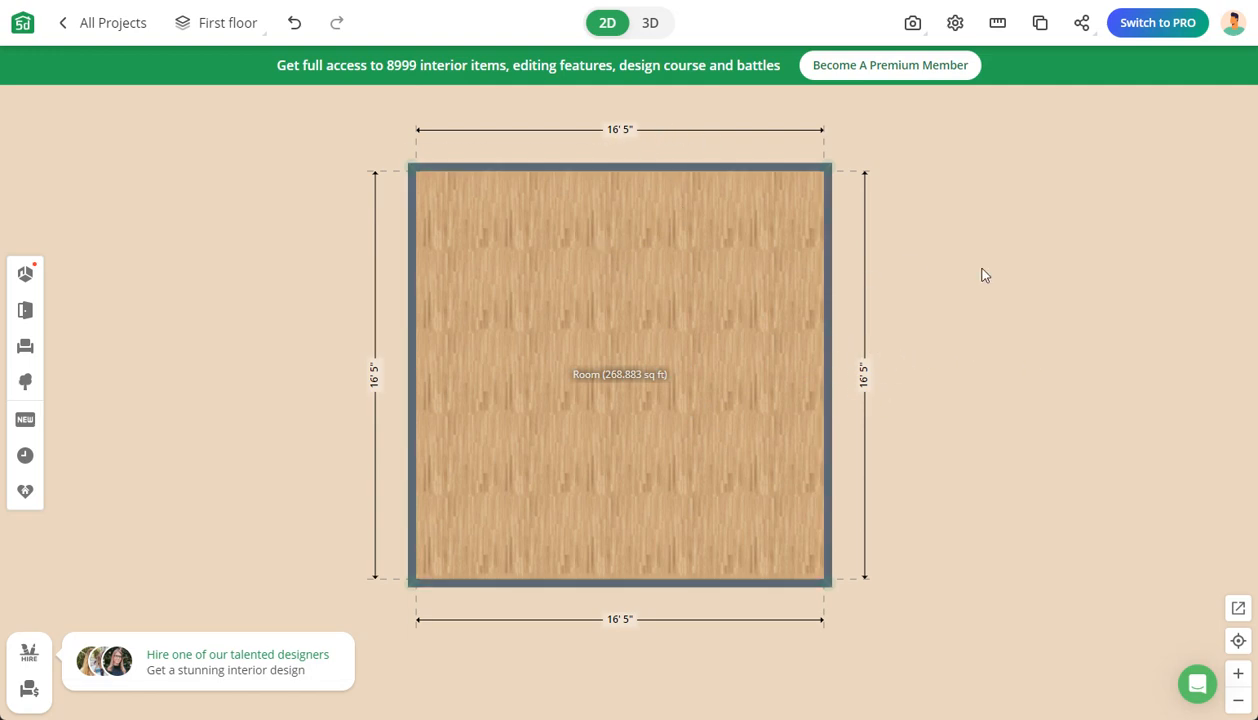
{"action": "mouse_move", "coordinate": [992, 278]}
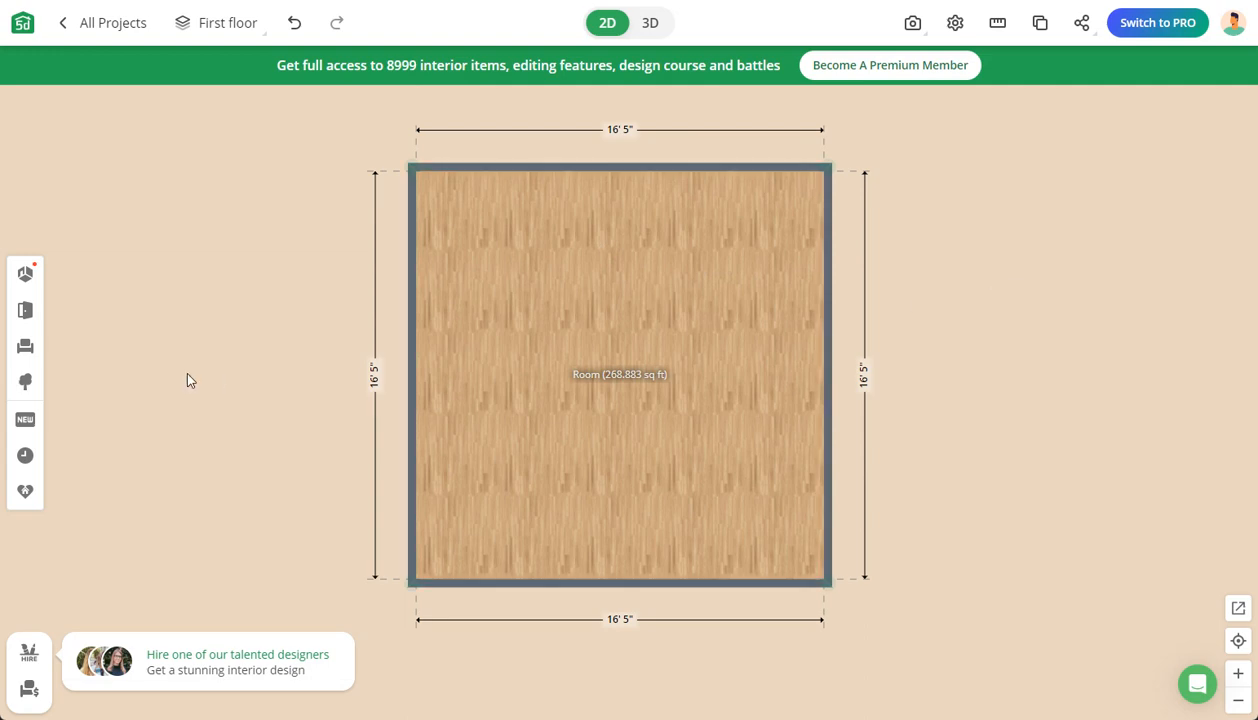
{"action": "mouse_move", "coordinate": [112, 348]}
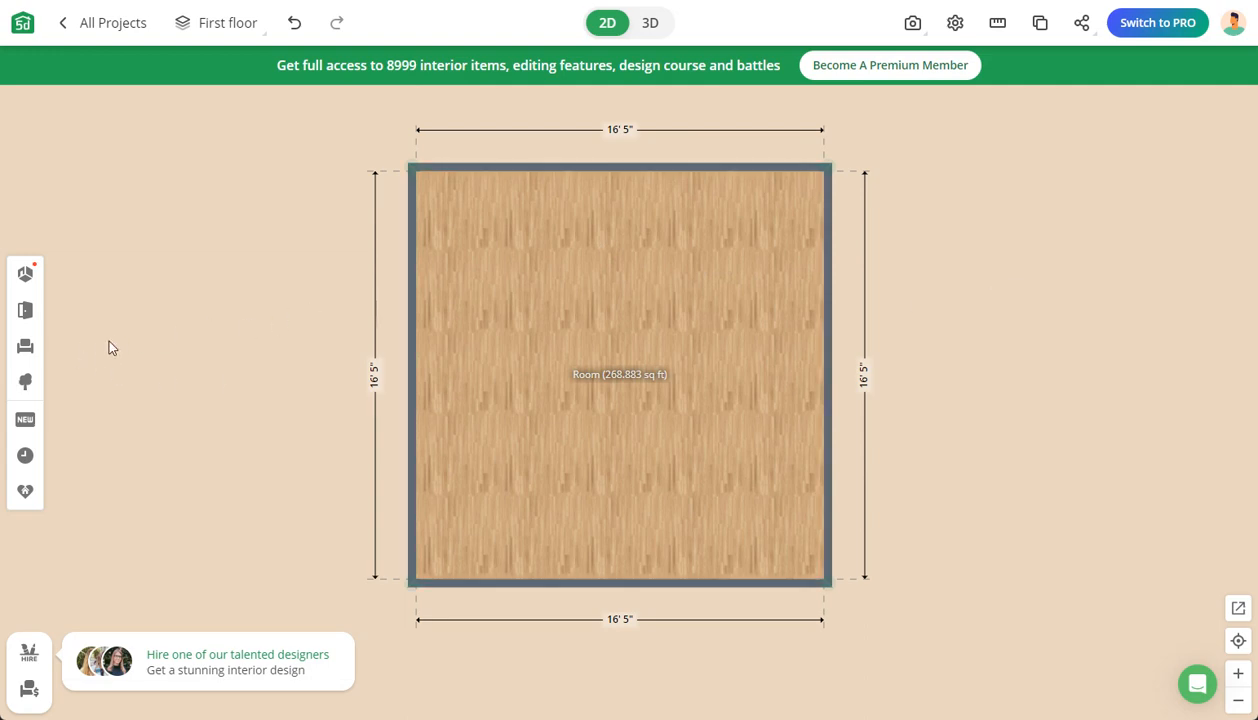
{"action": "mouse_move", "coordinate": [24, 348]}
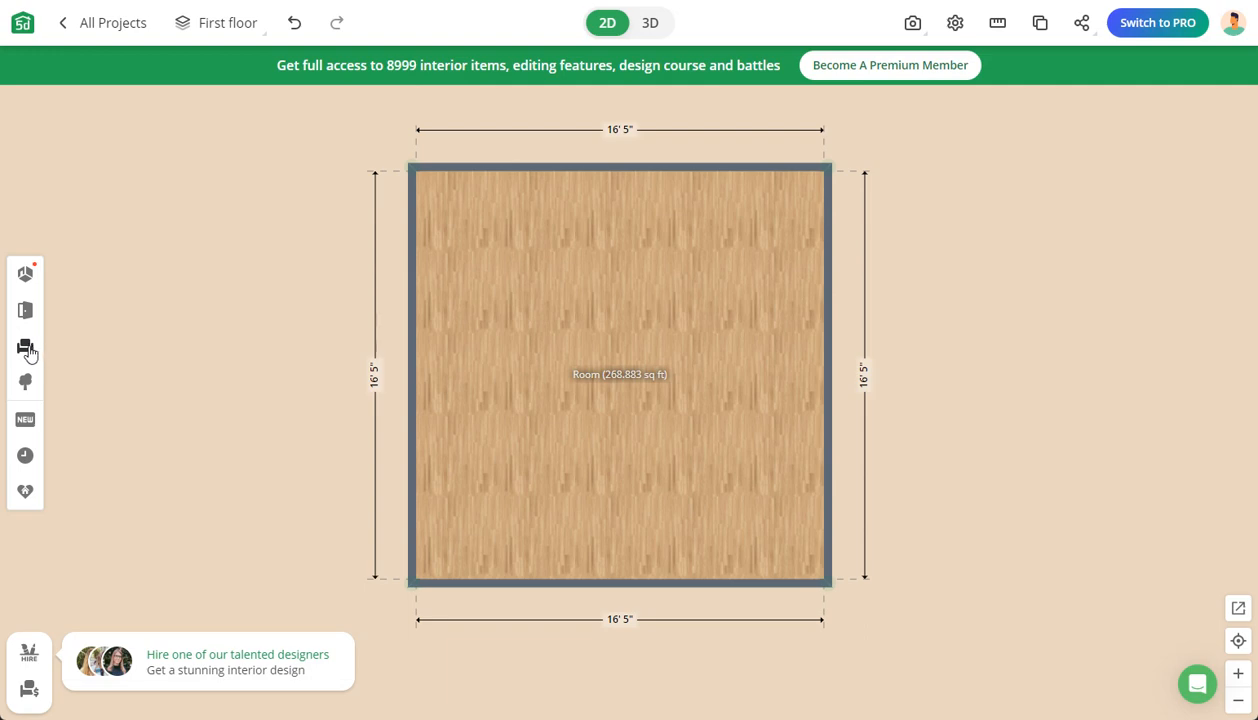
Browse the Interior catalogue into Bathroom and then the Toilets group
{"action": "left_click", "coordinate": [24, 348]}
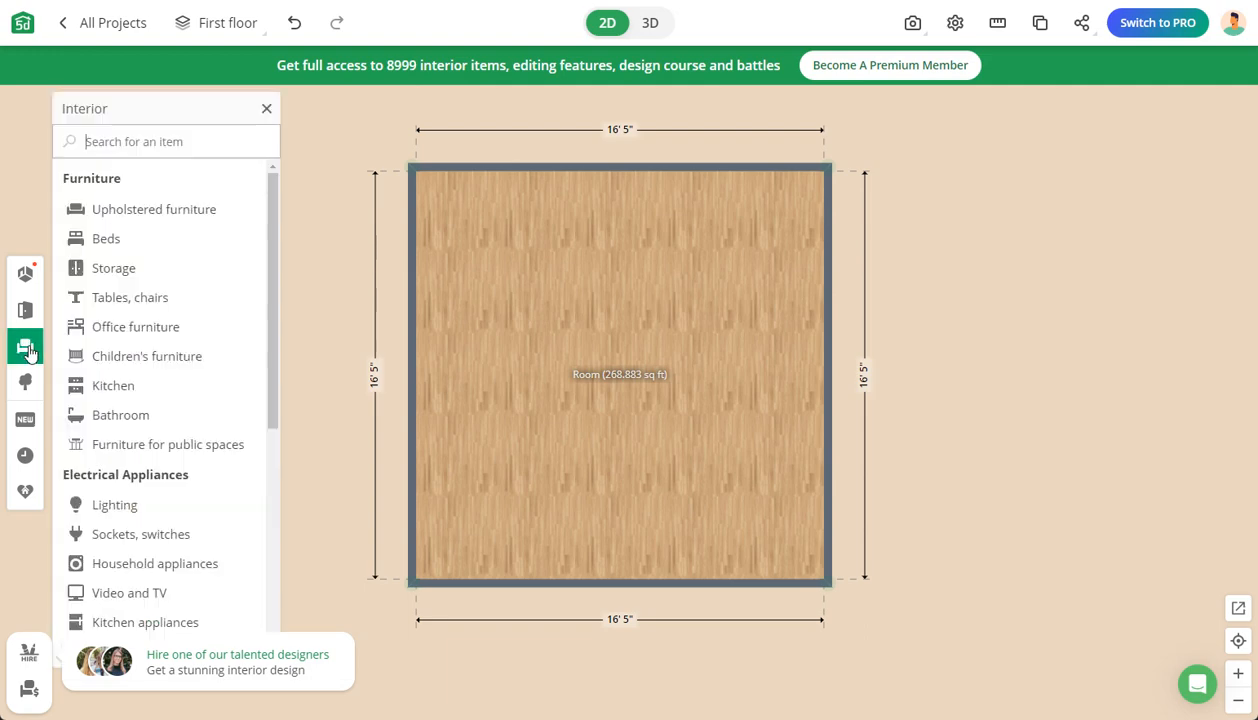
{"action": "mouse_move", "coordinate": [124, 296]}
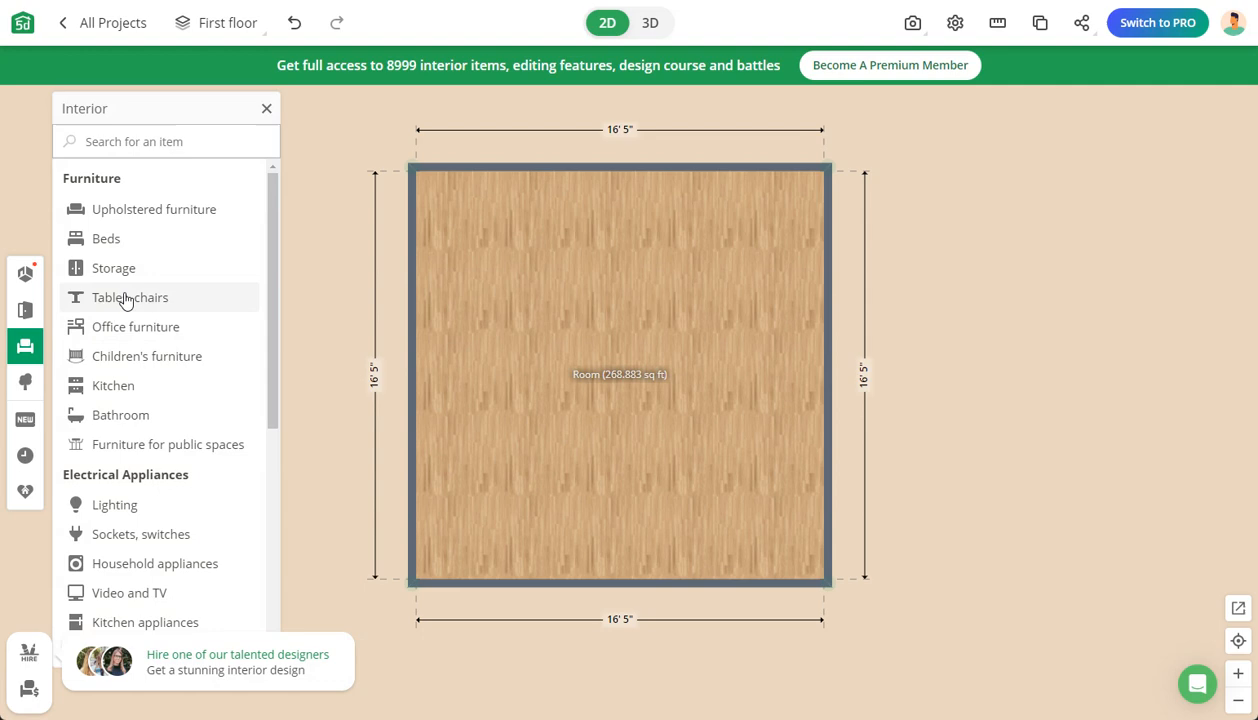
{"action": "mouse_move", "coordinate": [174, 210]}
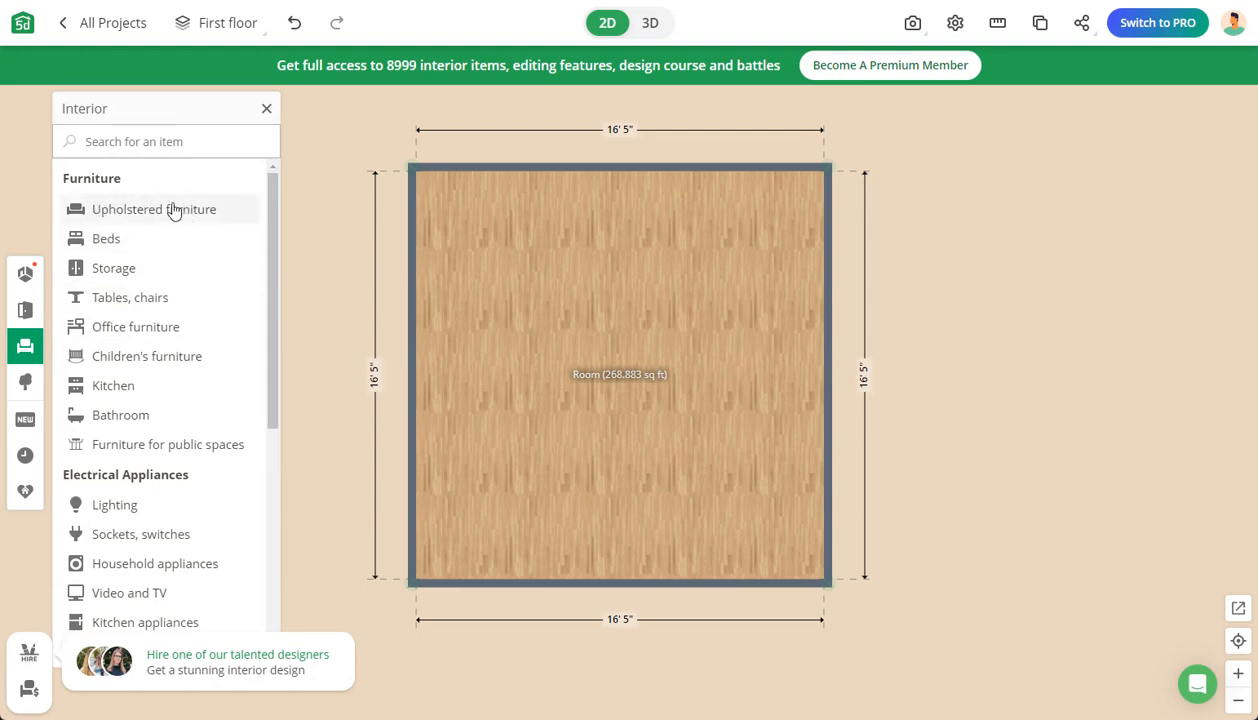
{"action": "mouse_move", "coordinate": [138, 248]}
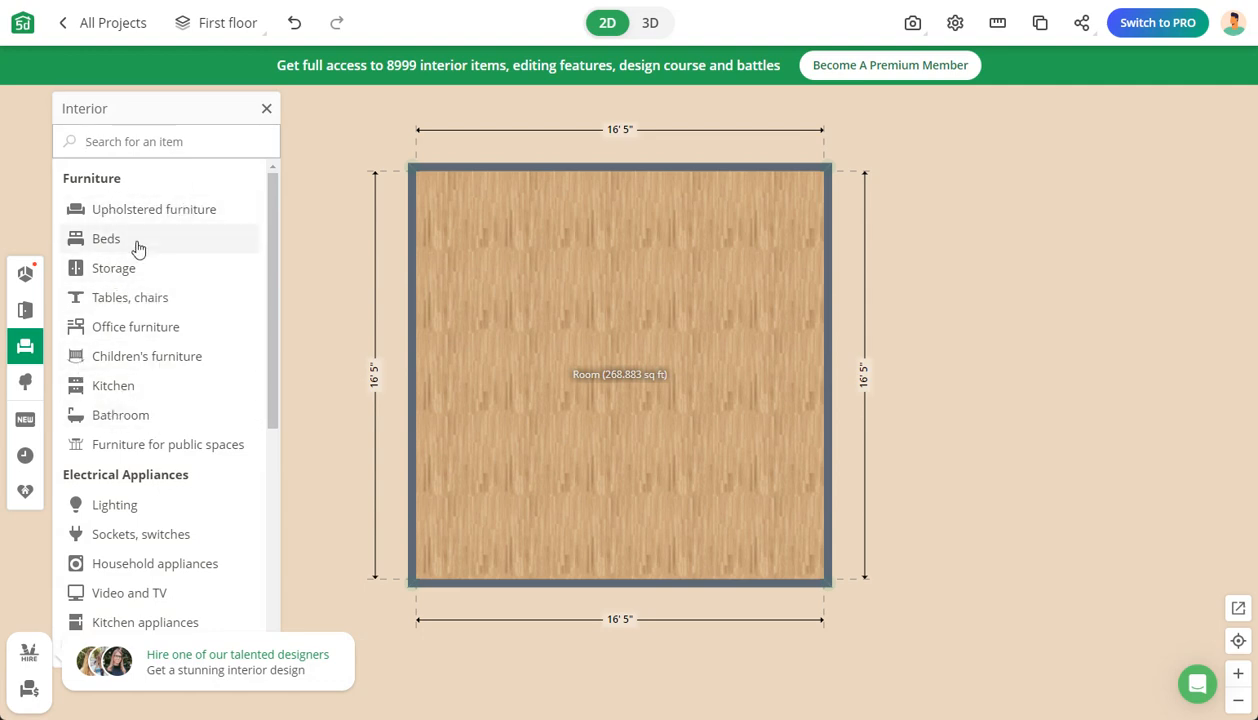
{"action": "mouse_move", "coordinate": [120, 414]}
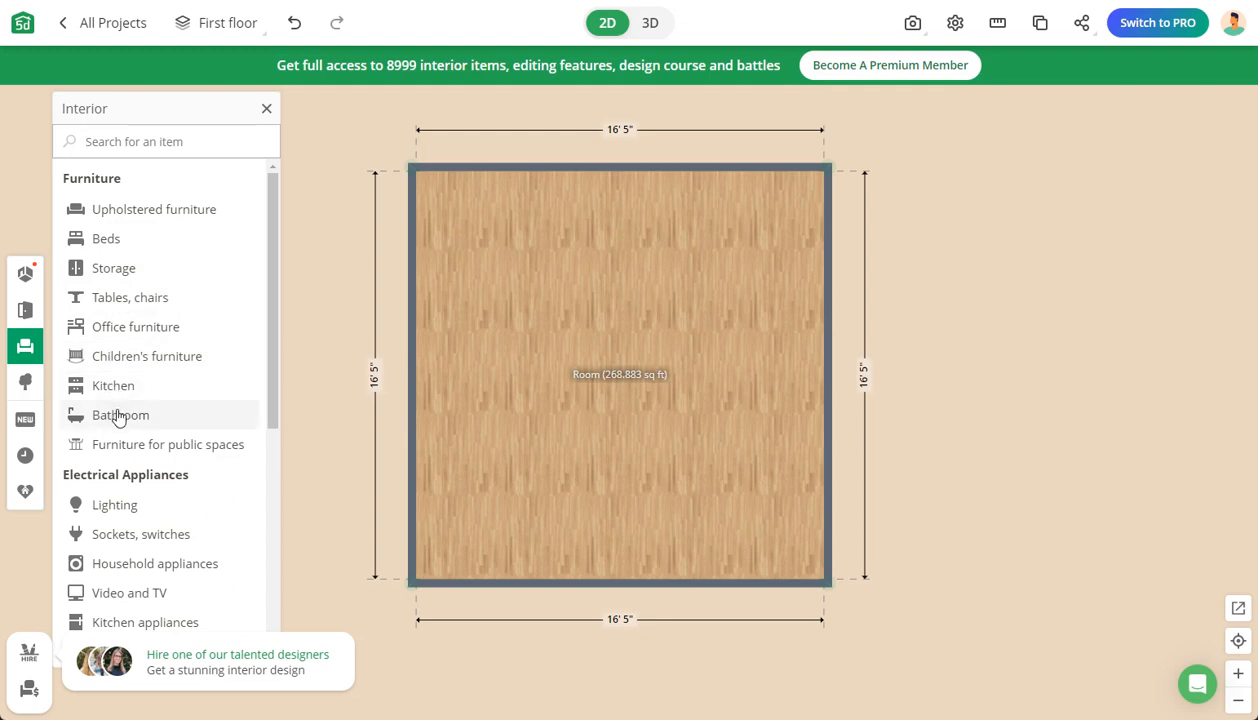
{"action": "left_click", "coordinate": [120, 414]}
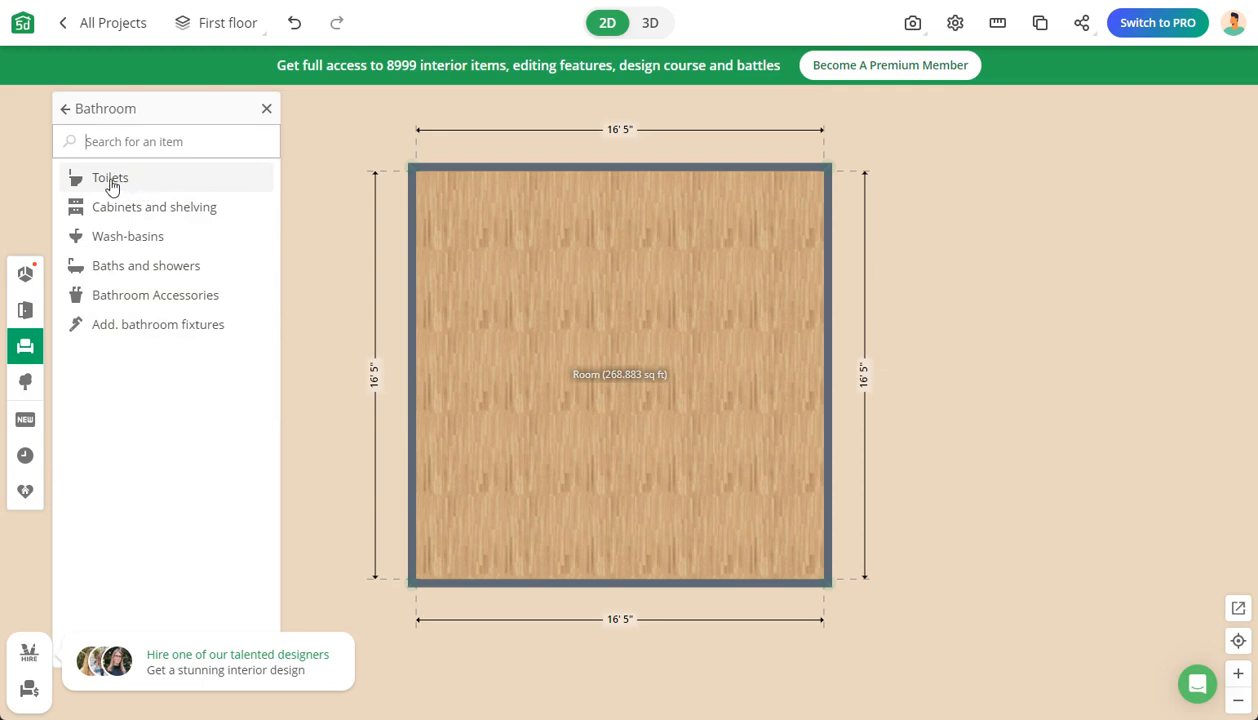
{"action": "left_click", "coordinate": [110, 178]}
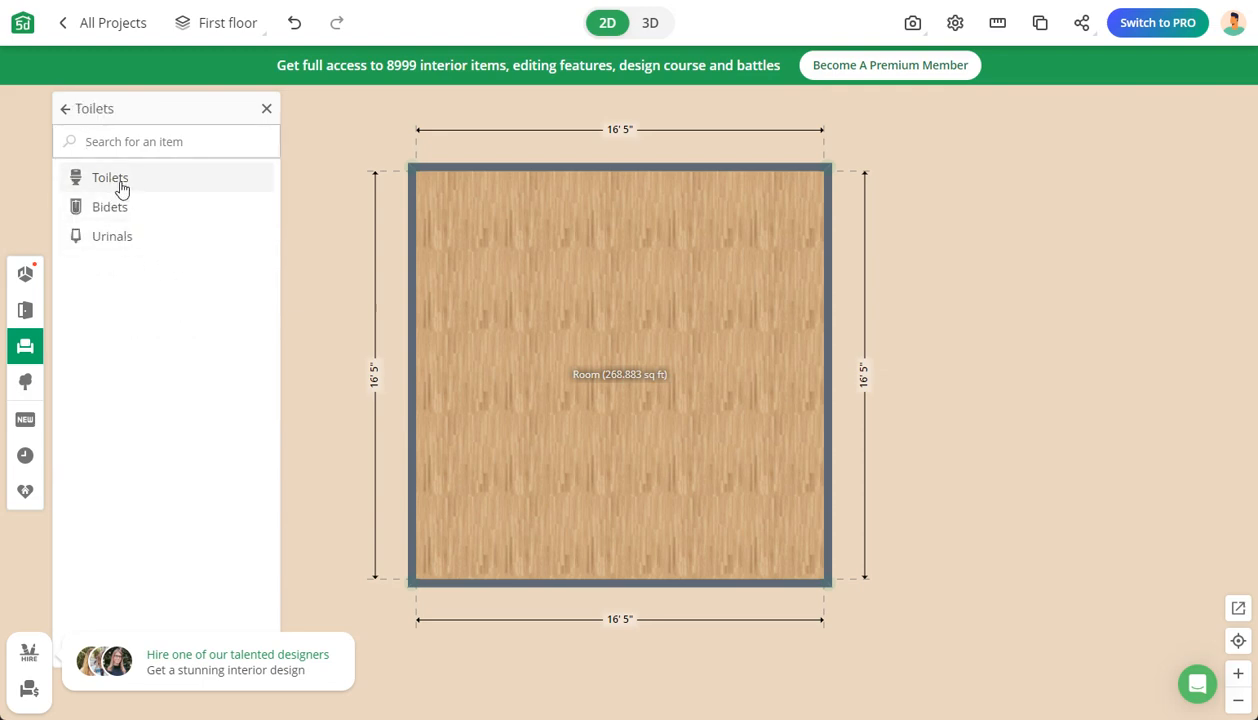
Pick a basic toilet from the toilet thumbnails and drop it in the room centre
{"action": "left_click", "coordinate": [110, 176]}
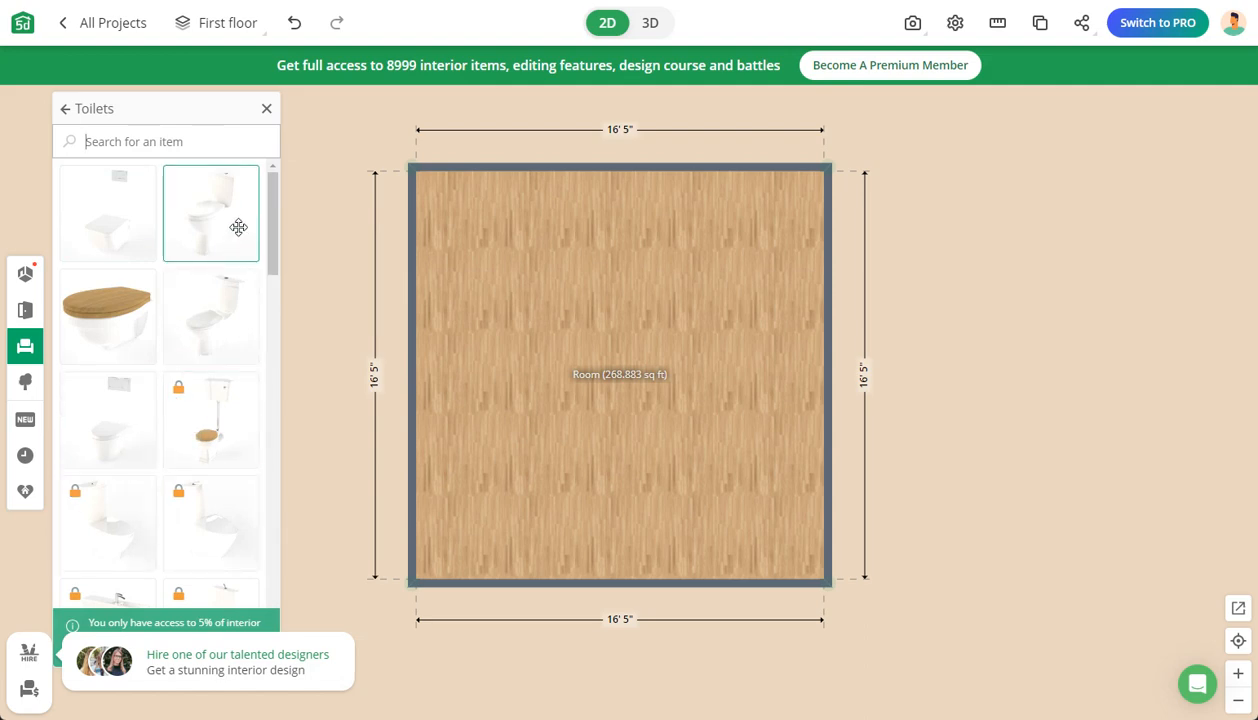
{"action": "left_click", "coordinate": [108, 420]}
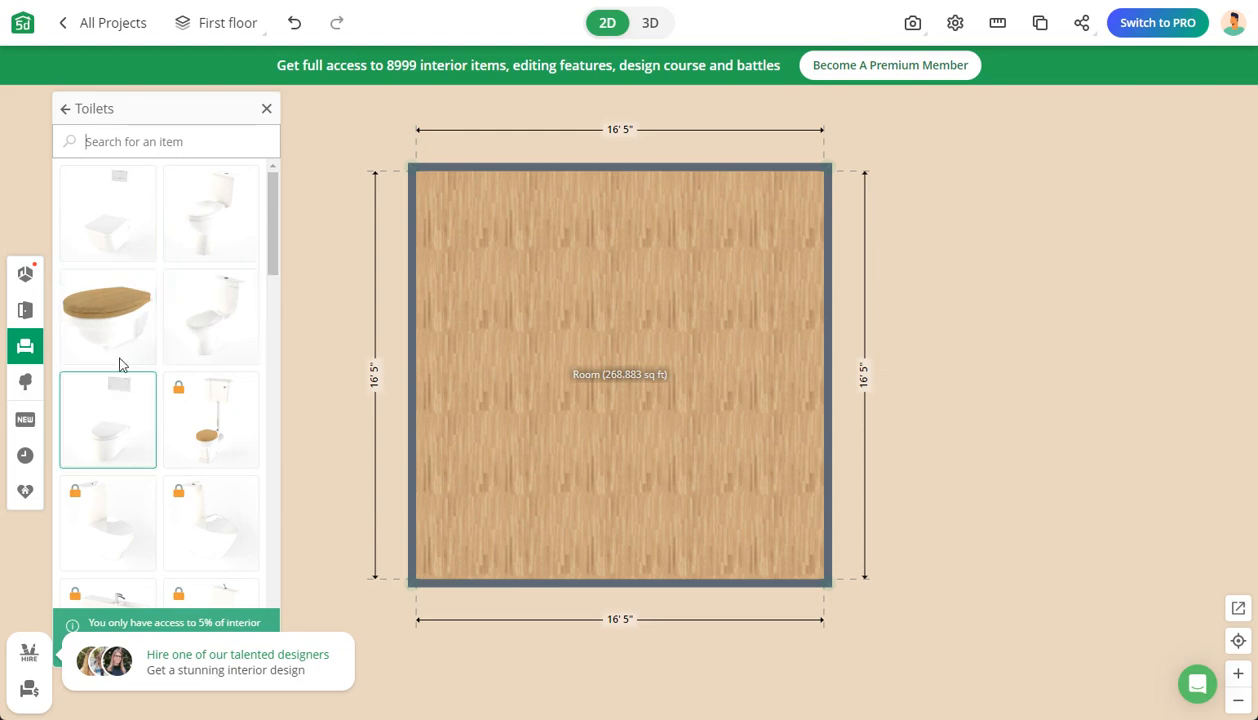
{"action": "left_click", "coordinate": [210, 316]}
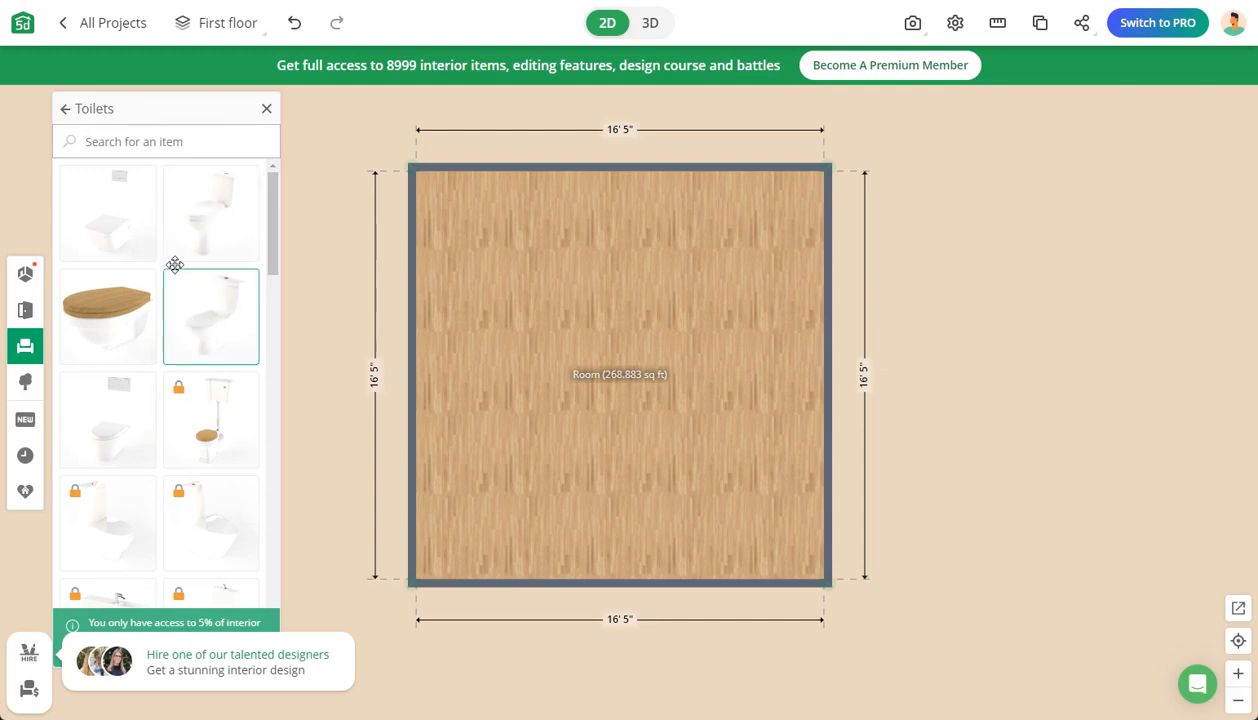
{"action": "left_click_drag", "start_coordinate": [212, 316], "coordinate": [628, 384]}
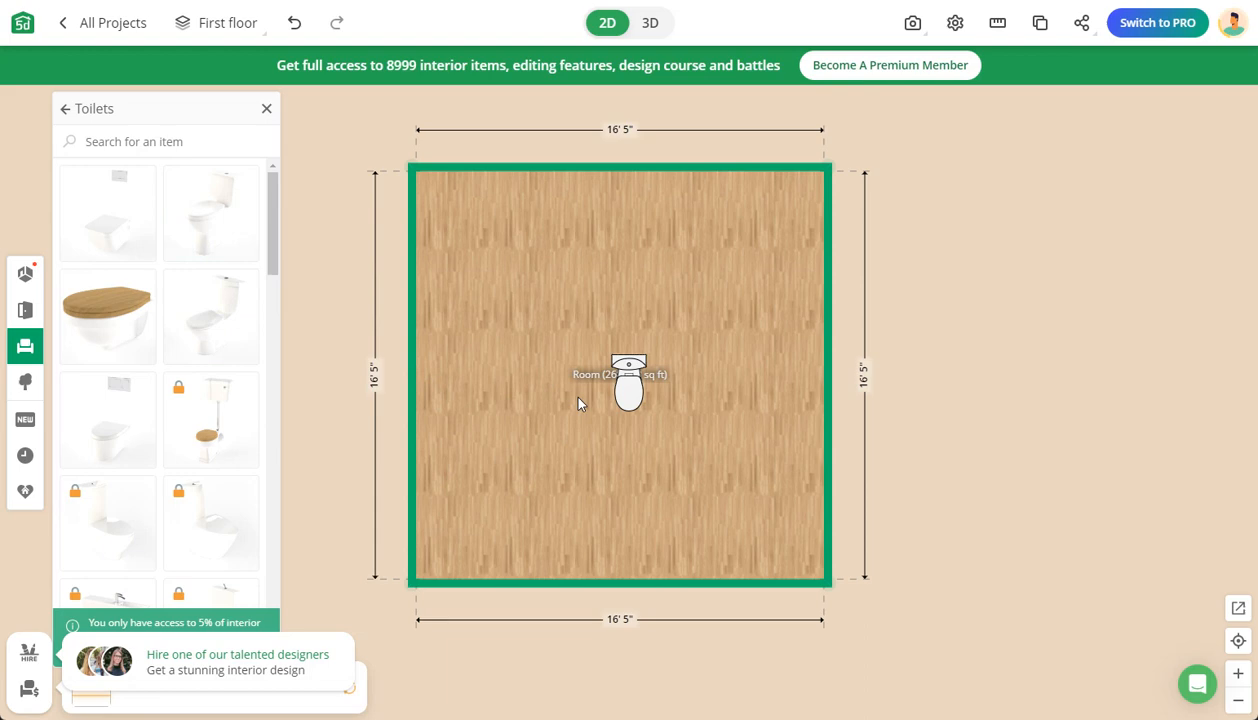
Select the placed toilet and move it up against the top wall
{"action": "left_click", "coordinate": [628, 380]}
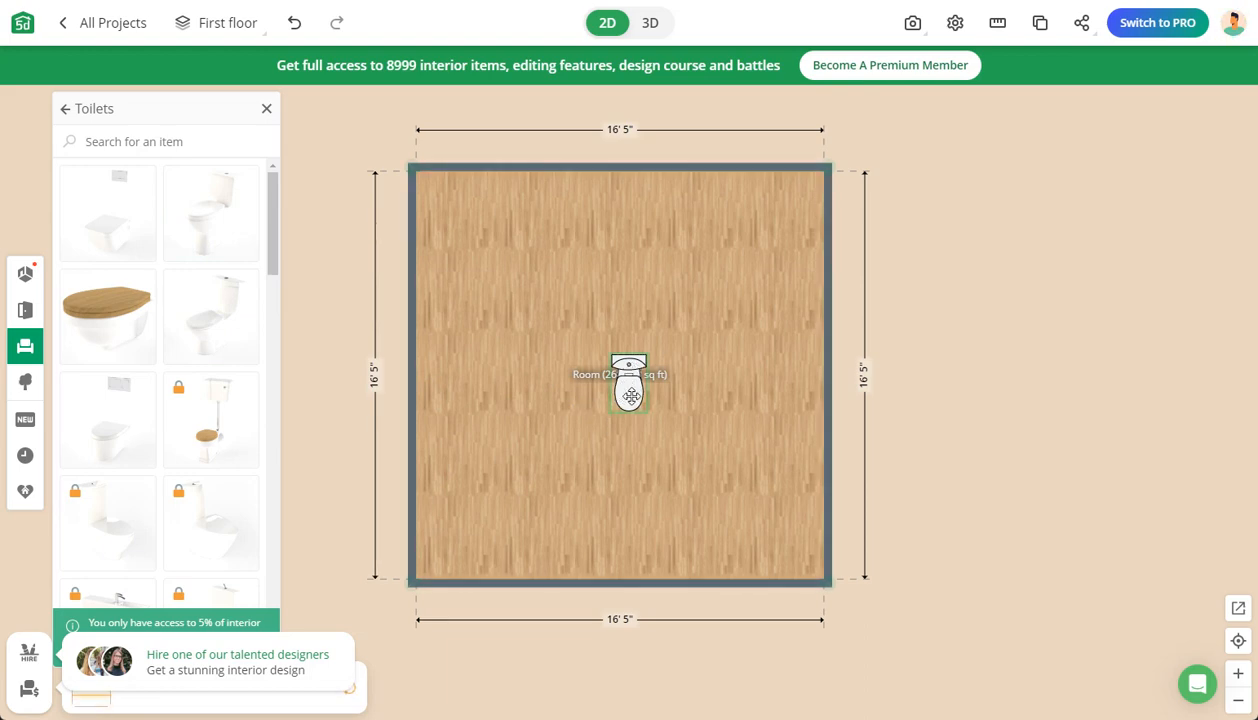
{"action": "left_click", "coordinate": [724, 412]}
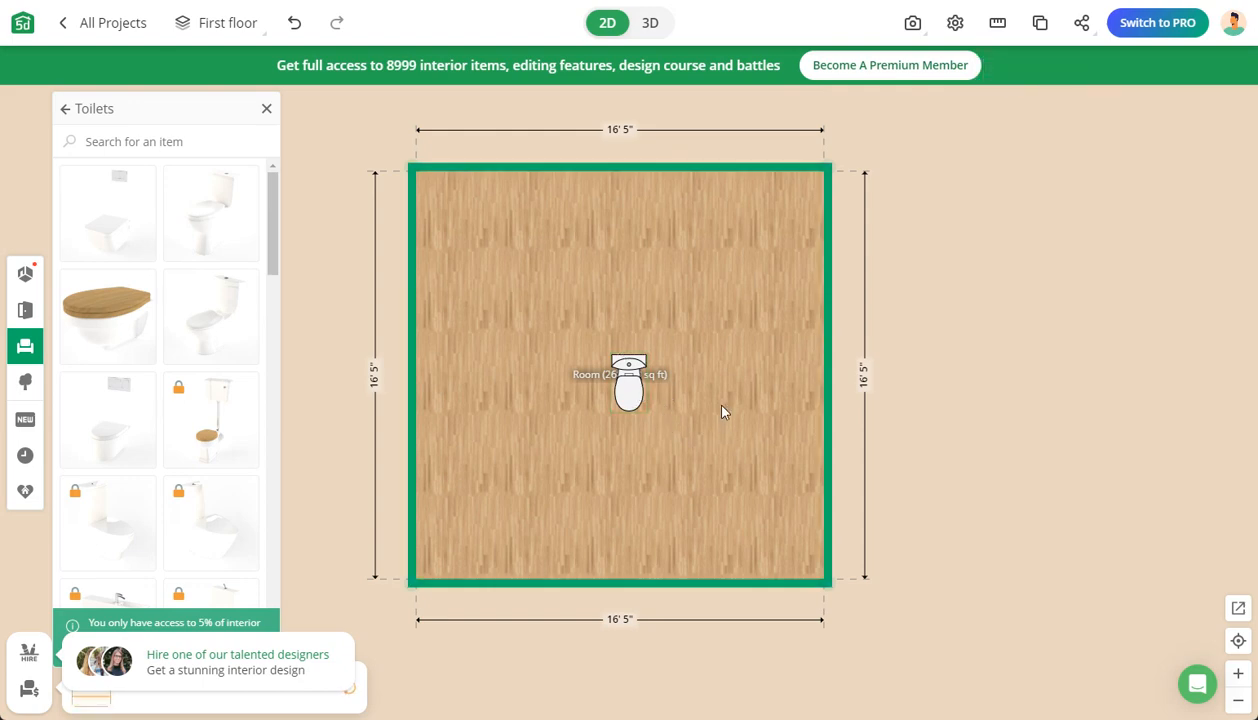
{"action": "left_click", "coordinate": [628, 384]}
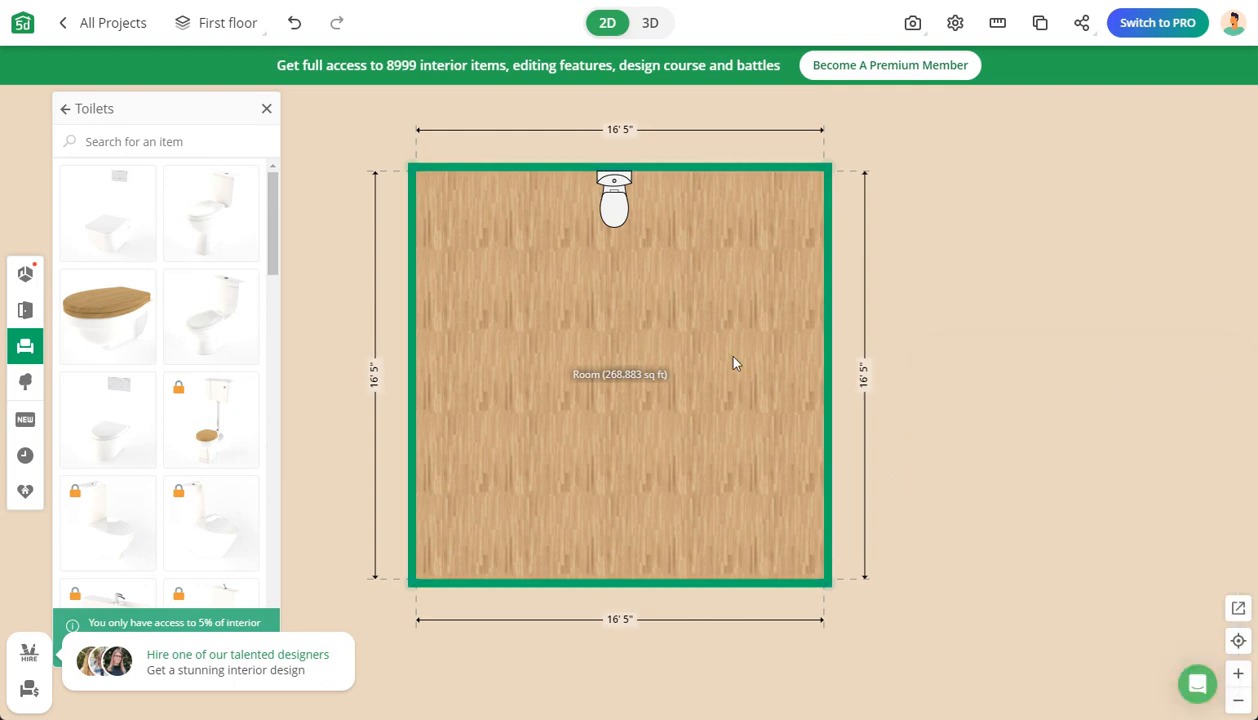
Drag the bottom wall up and the left wall in, shrinking the room to about 7'6" by 4'2"
{"action": "left_click_drag", "start_coordinate": [618, 580], "coordinate": [618, 590]}
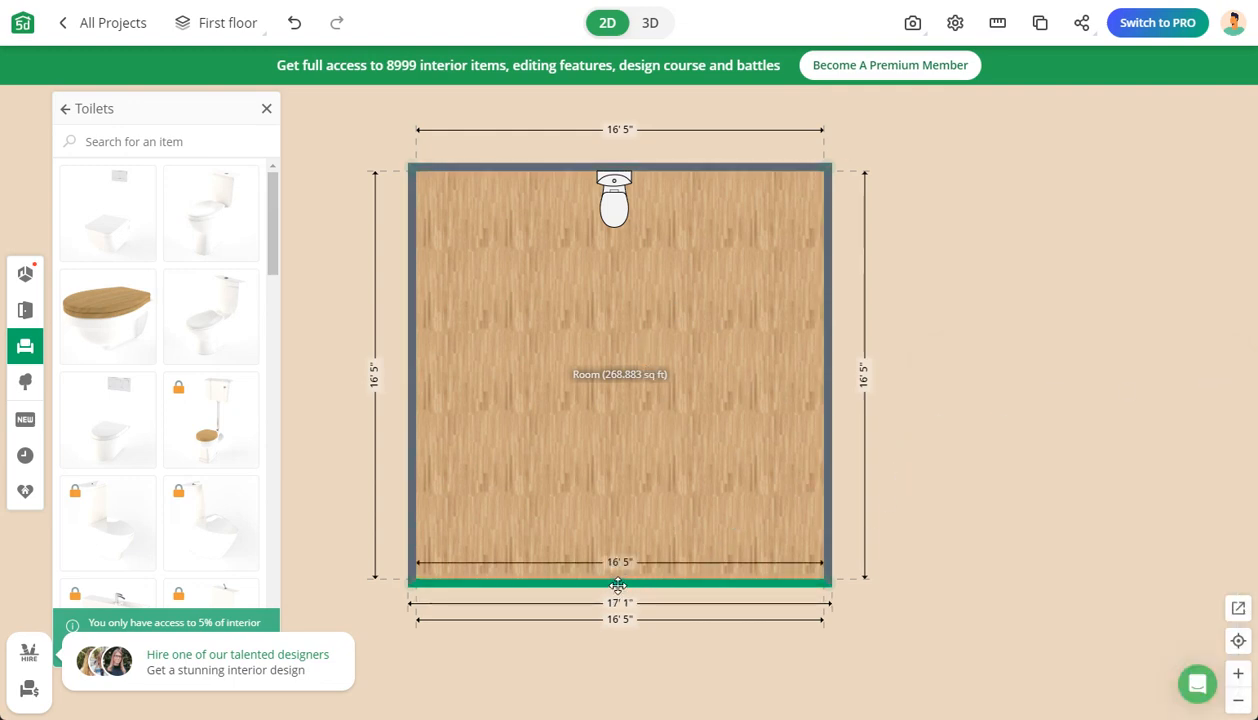
{"action": "left_click", "coordinate": [616, 582]}
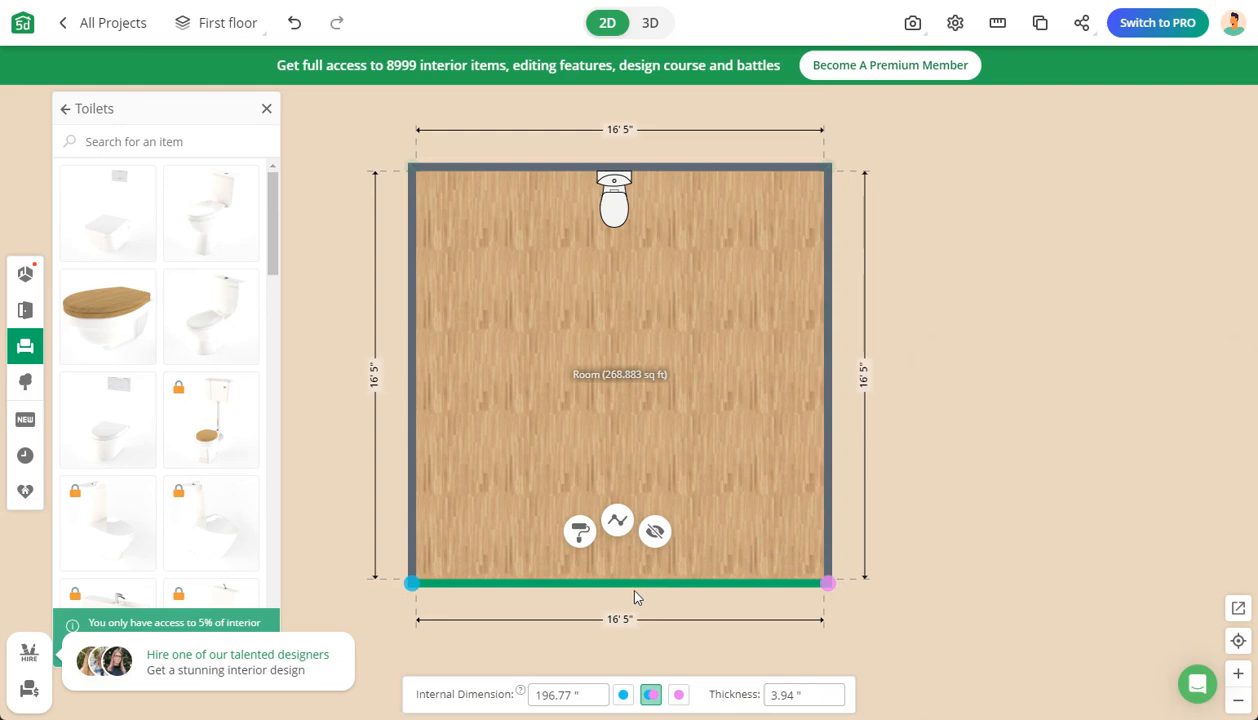
{"action": "left_click_drag", "start_coordinate": [618, 582], "coordinate": [644, 296]}
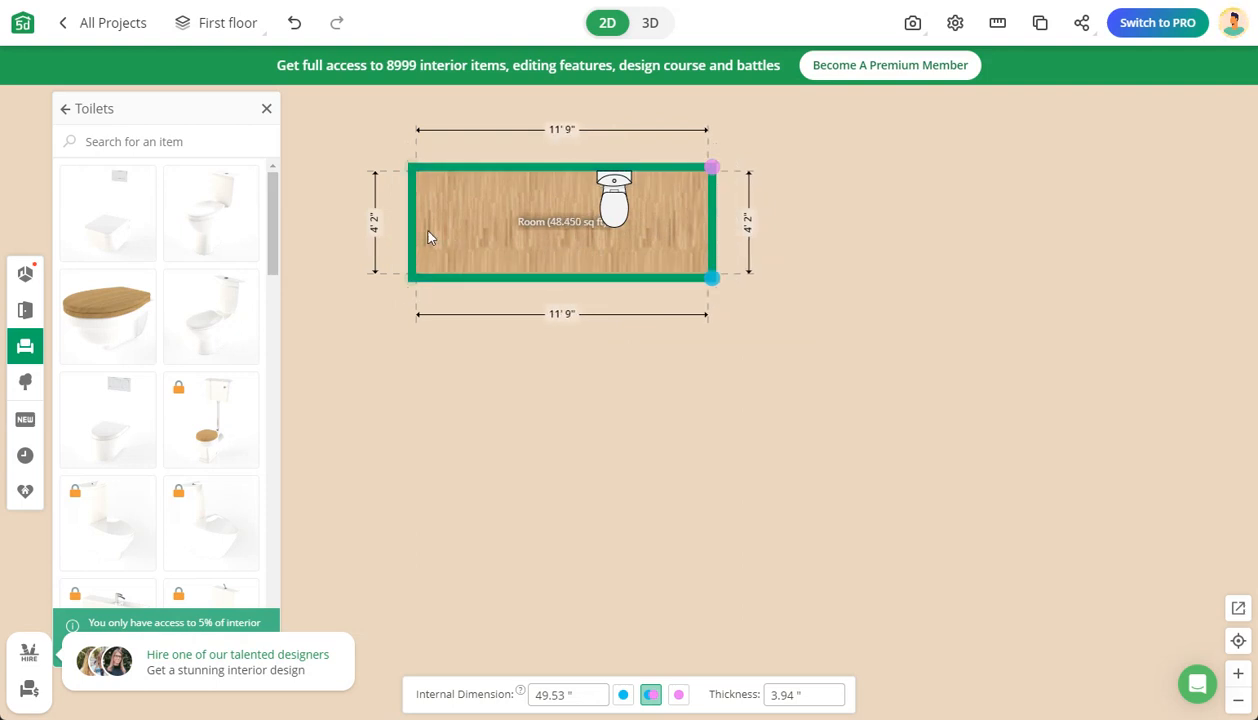
{"action": "left_click_drag", "start_coordinate": [410, 220], "coordinate": [516, 220]}
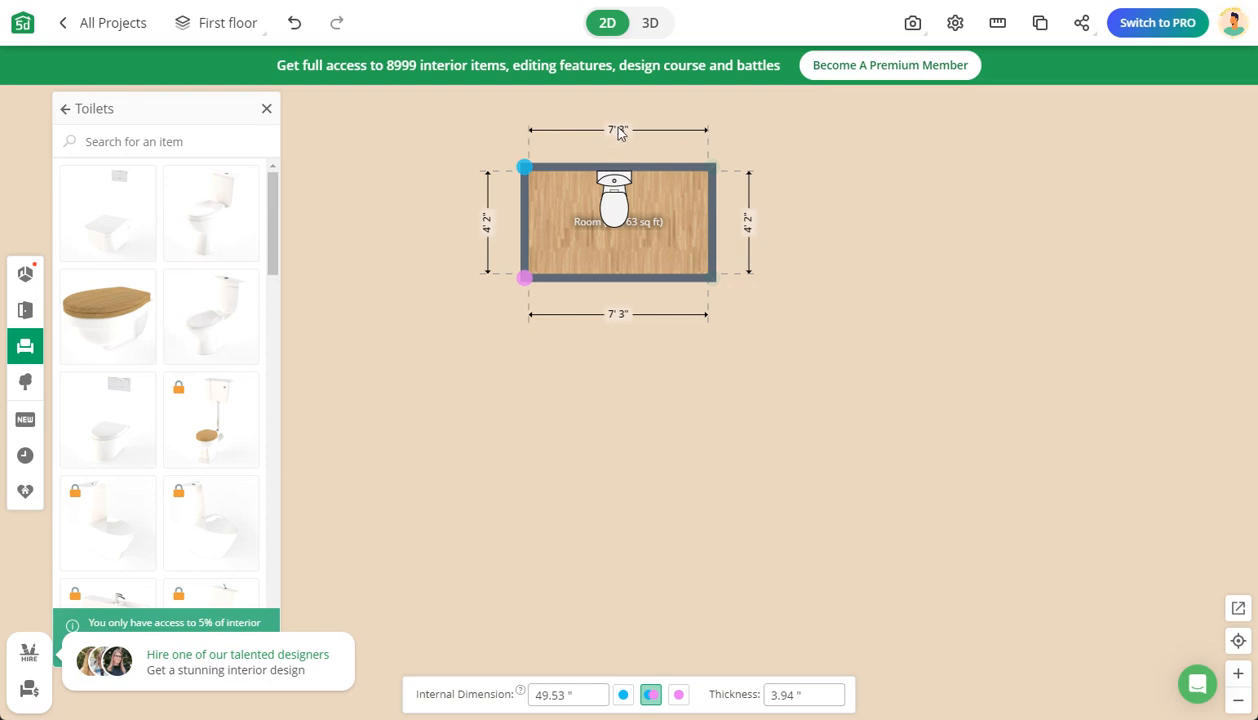
{"action": "mouse_move", "coordinate": [638, 148]}
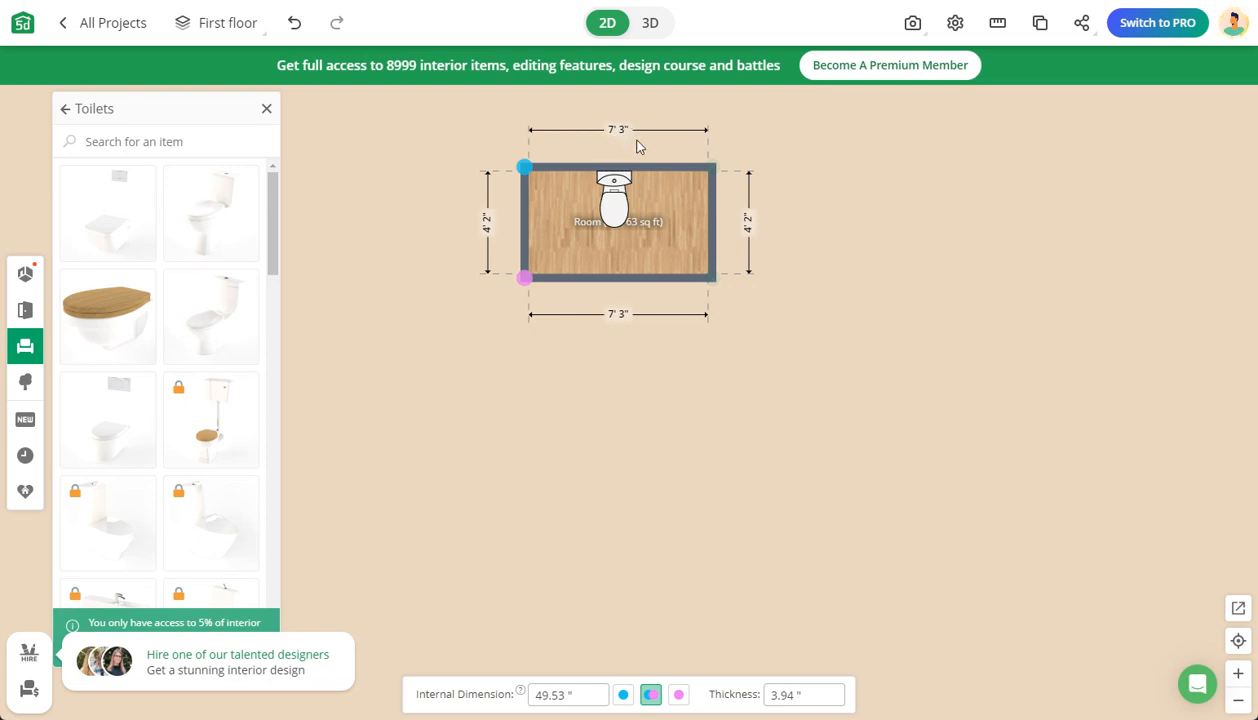
{"action": "left_click", "coordinate": [712, 220]}
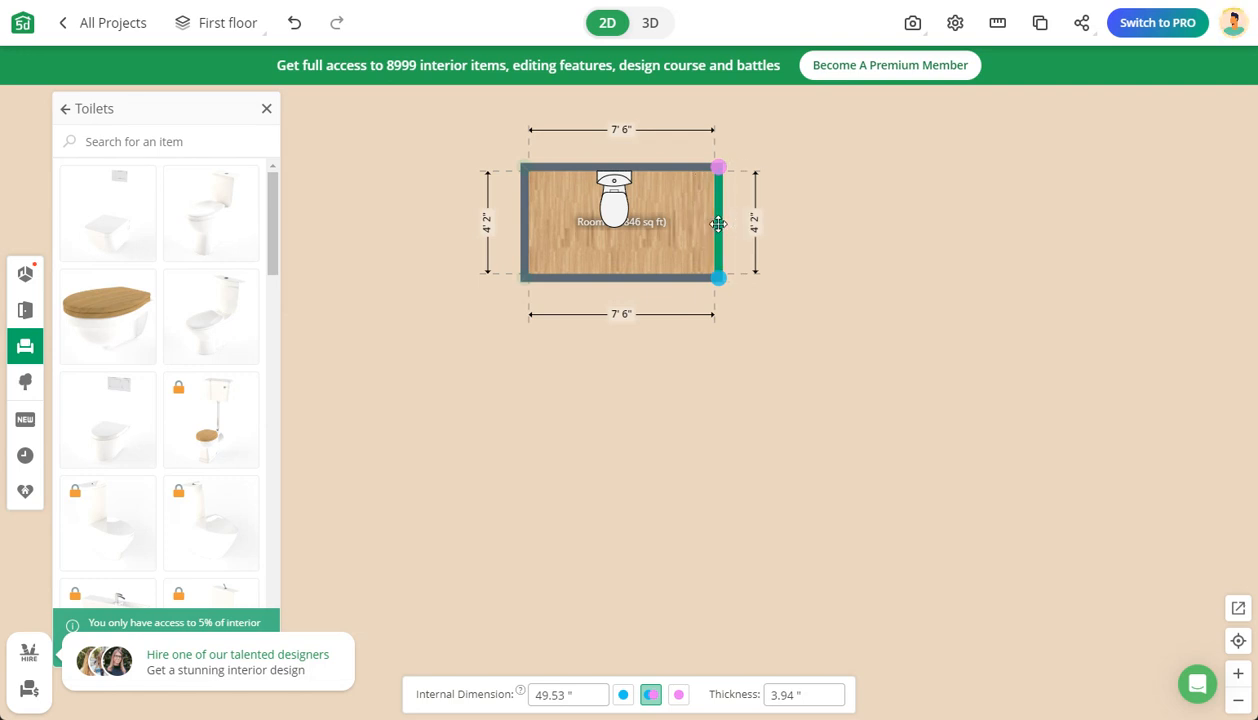
Push the right wall outward until the room width reads 8'
{"action": "left_click_drag", "start_coordinate": [718, 222], "coordinate": [732, 222]}
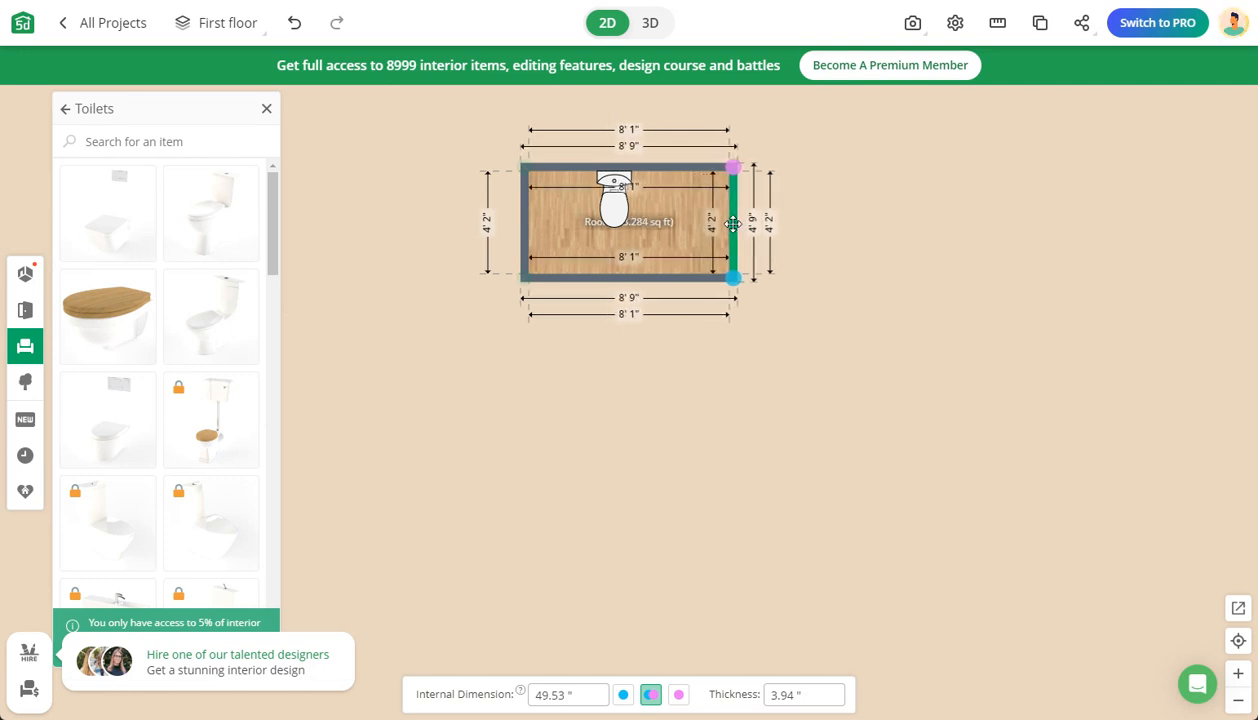
{"action": "left_click_drag", "start_coordinate": [732, 222], "coordinate": [730, 222]}
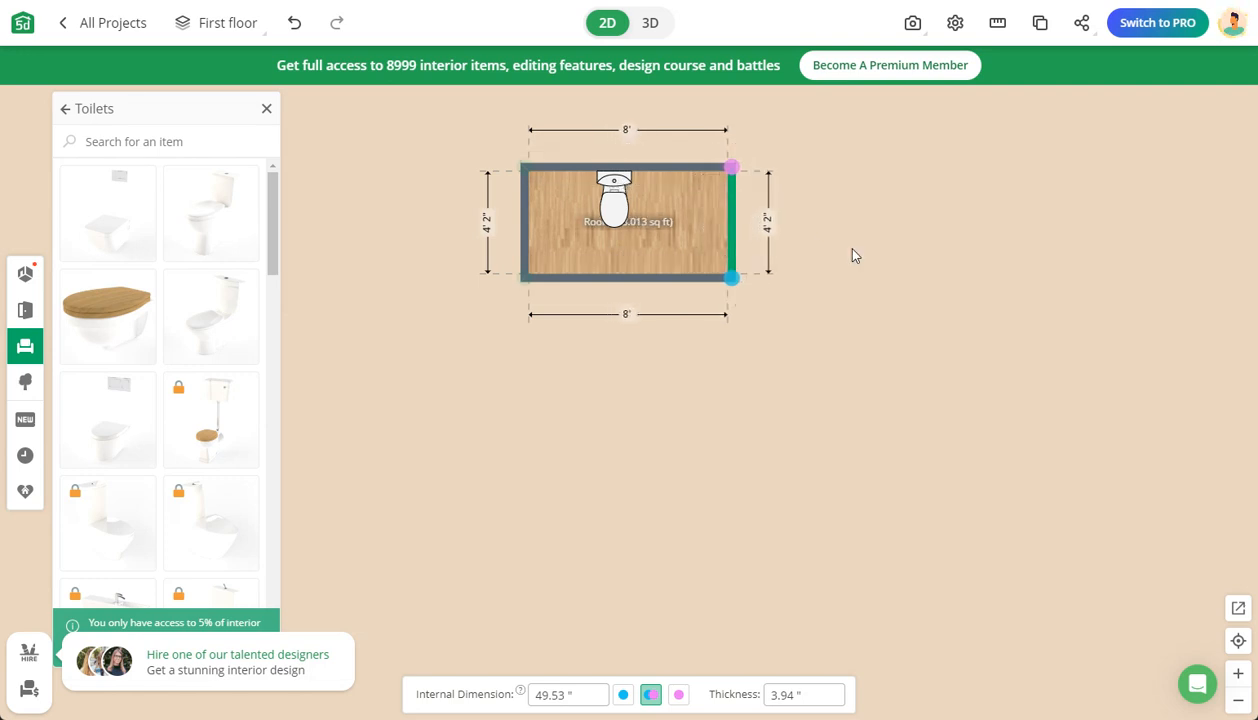
{"action": "mouse_move", "coordinate": [500, 250]}
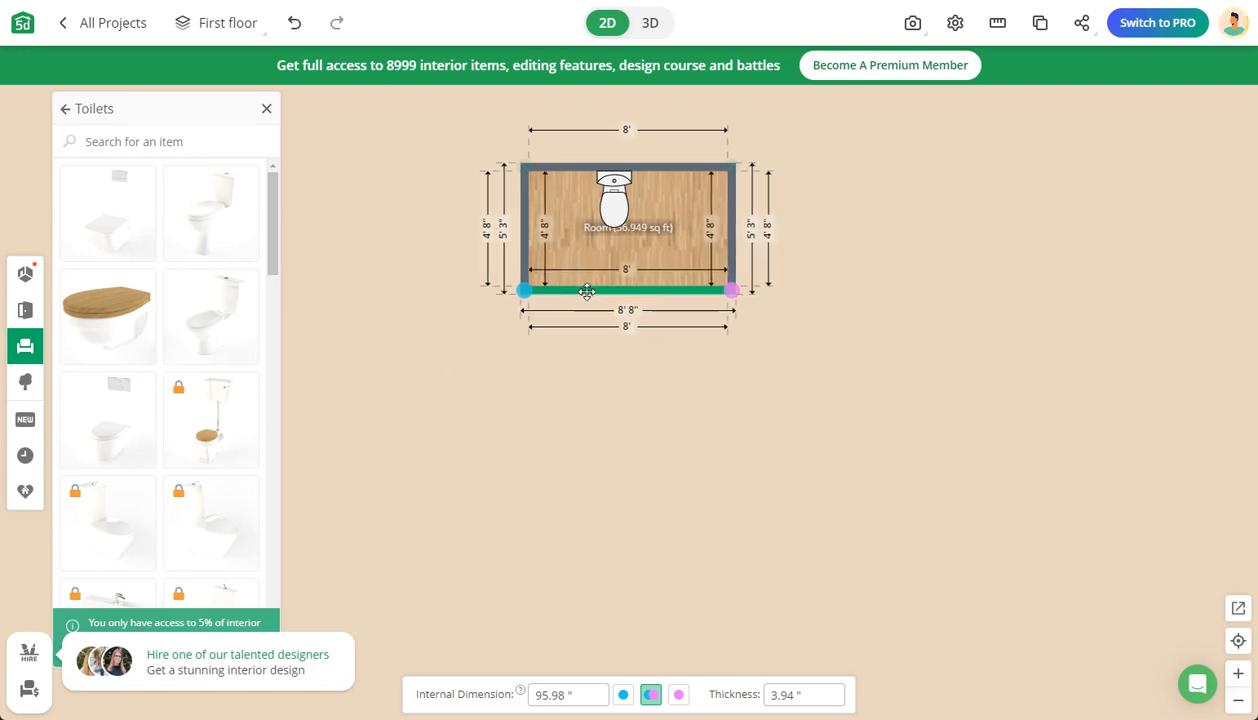
Pull the bottom wall down until the room depth reads 5', giving an 8' by 5' room
{"action": "left_click_drag", "start_coordinate": [588, 290], "coordinate": [592, 296]}
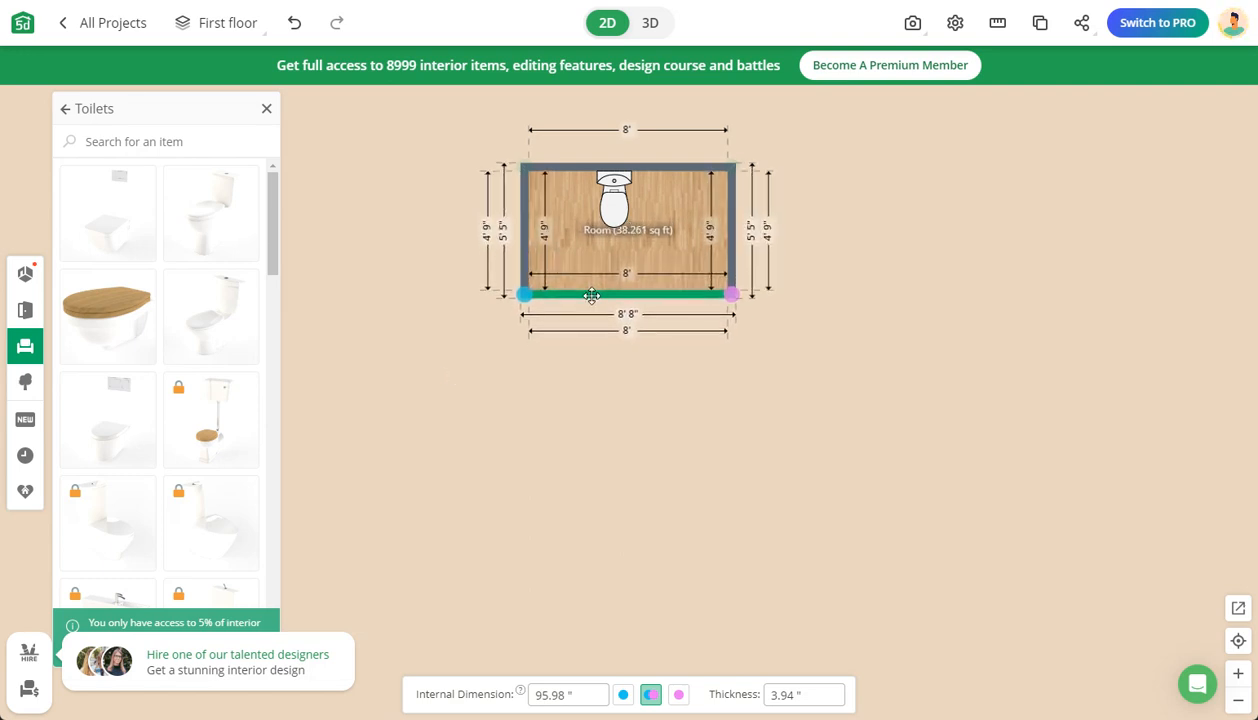
{"action": "left_click_drag", "start_coordinate": [592, 294], "coordinate": [592, 300]}
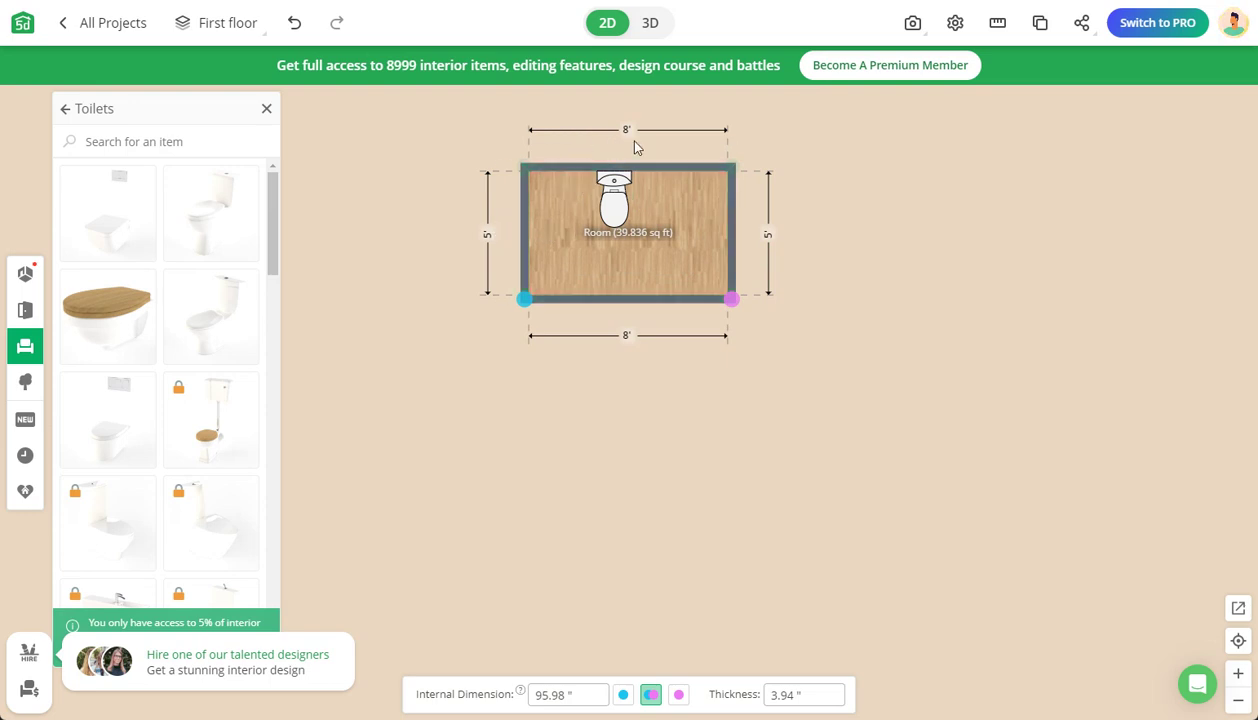
{"action": "left_click", "coordinate": [744, 400]}
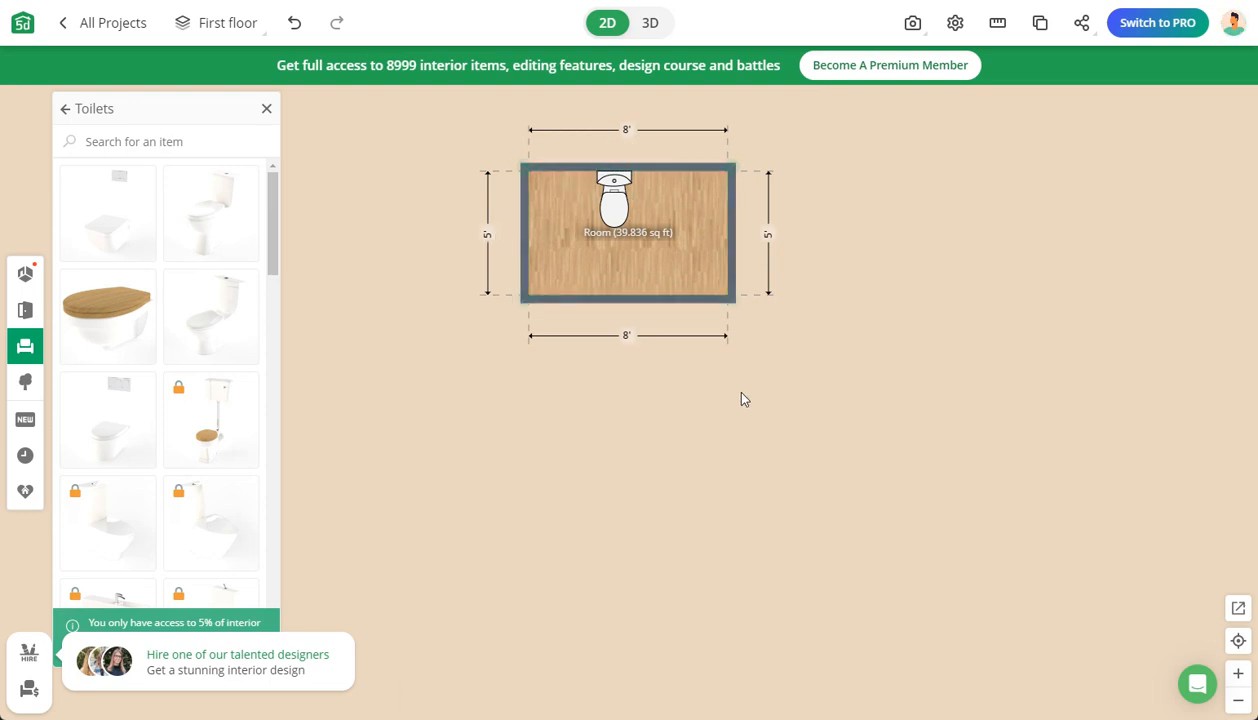
{"action": "left_click", "coordinate": [616, 204]}
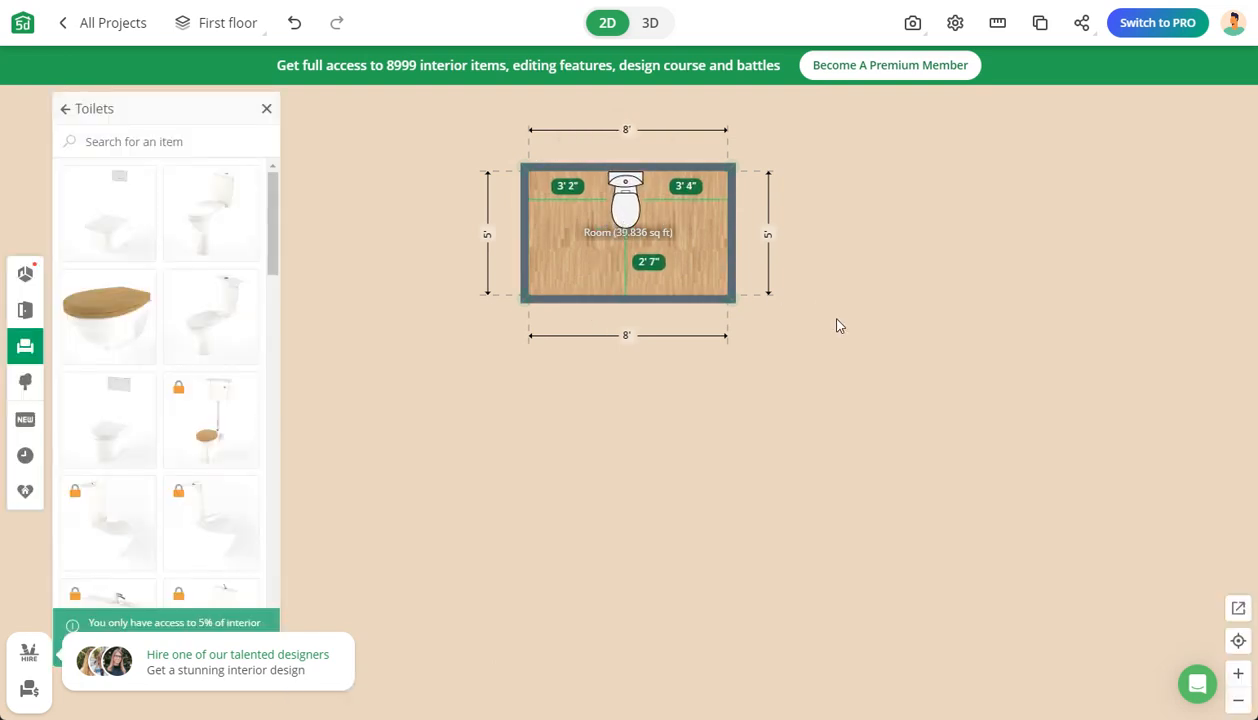
Nudge the toilet to equal left and right clearances on the top wall and deselect it
{"action": "left_click", "coordinate": [960, 392]}
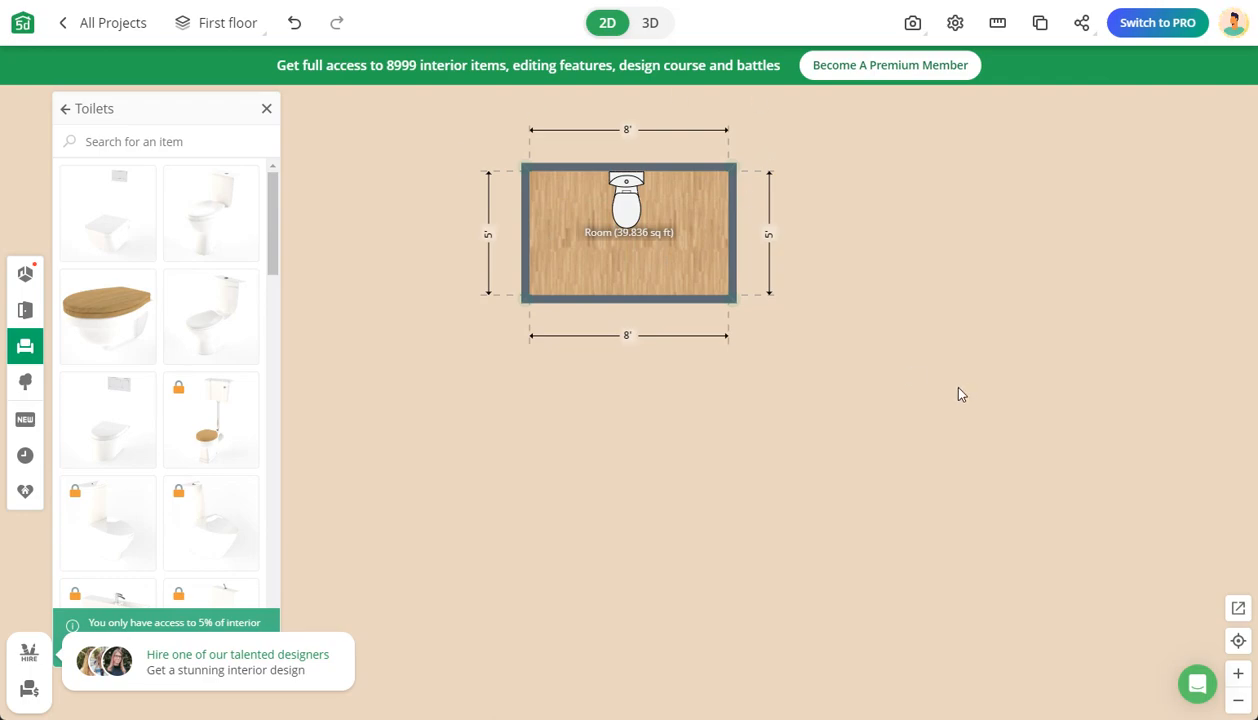